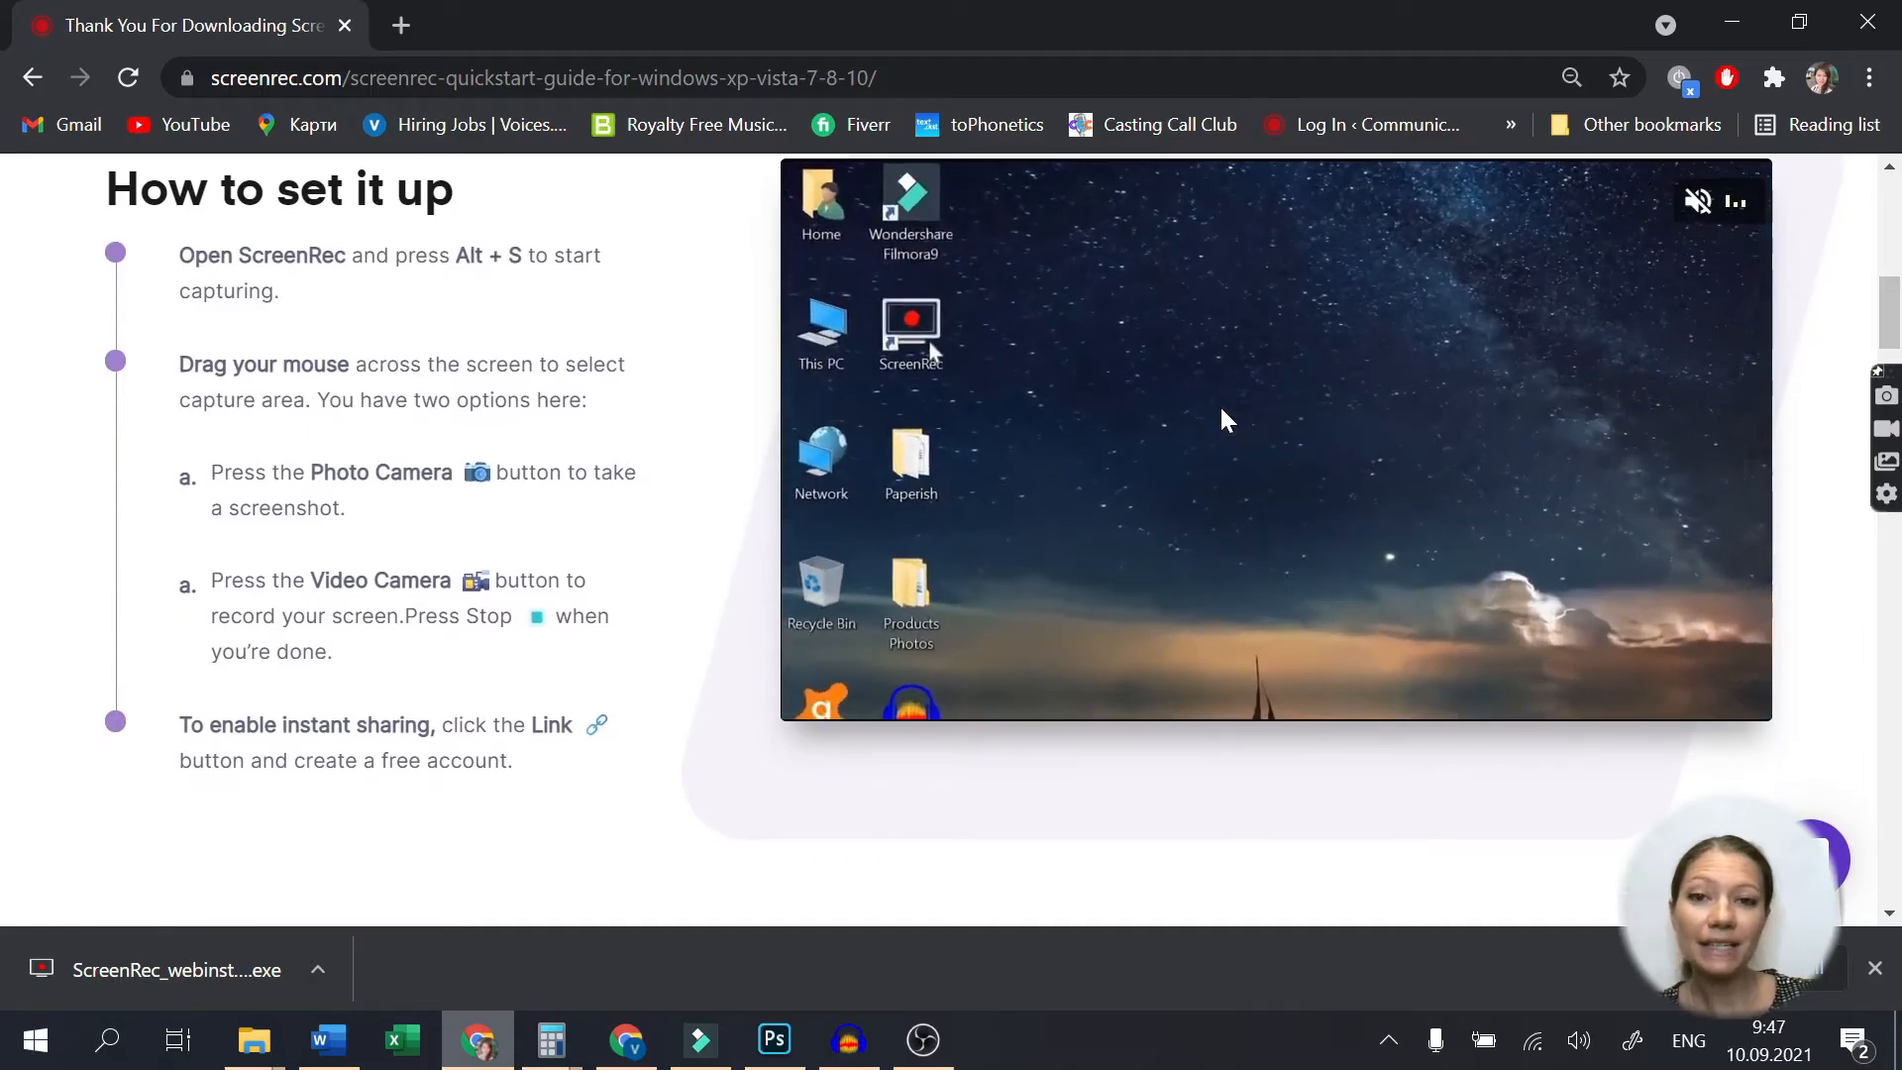
Step: Scroll through the ScreenRec quickstart guide's setup steps in Chrome
scroll(down, 3)
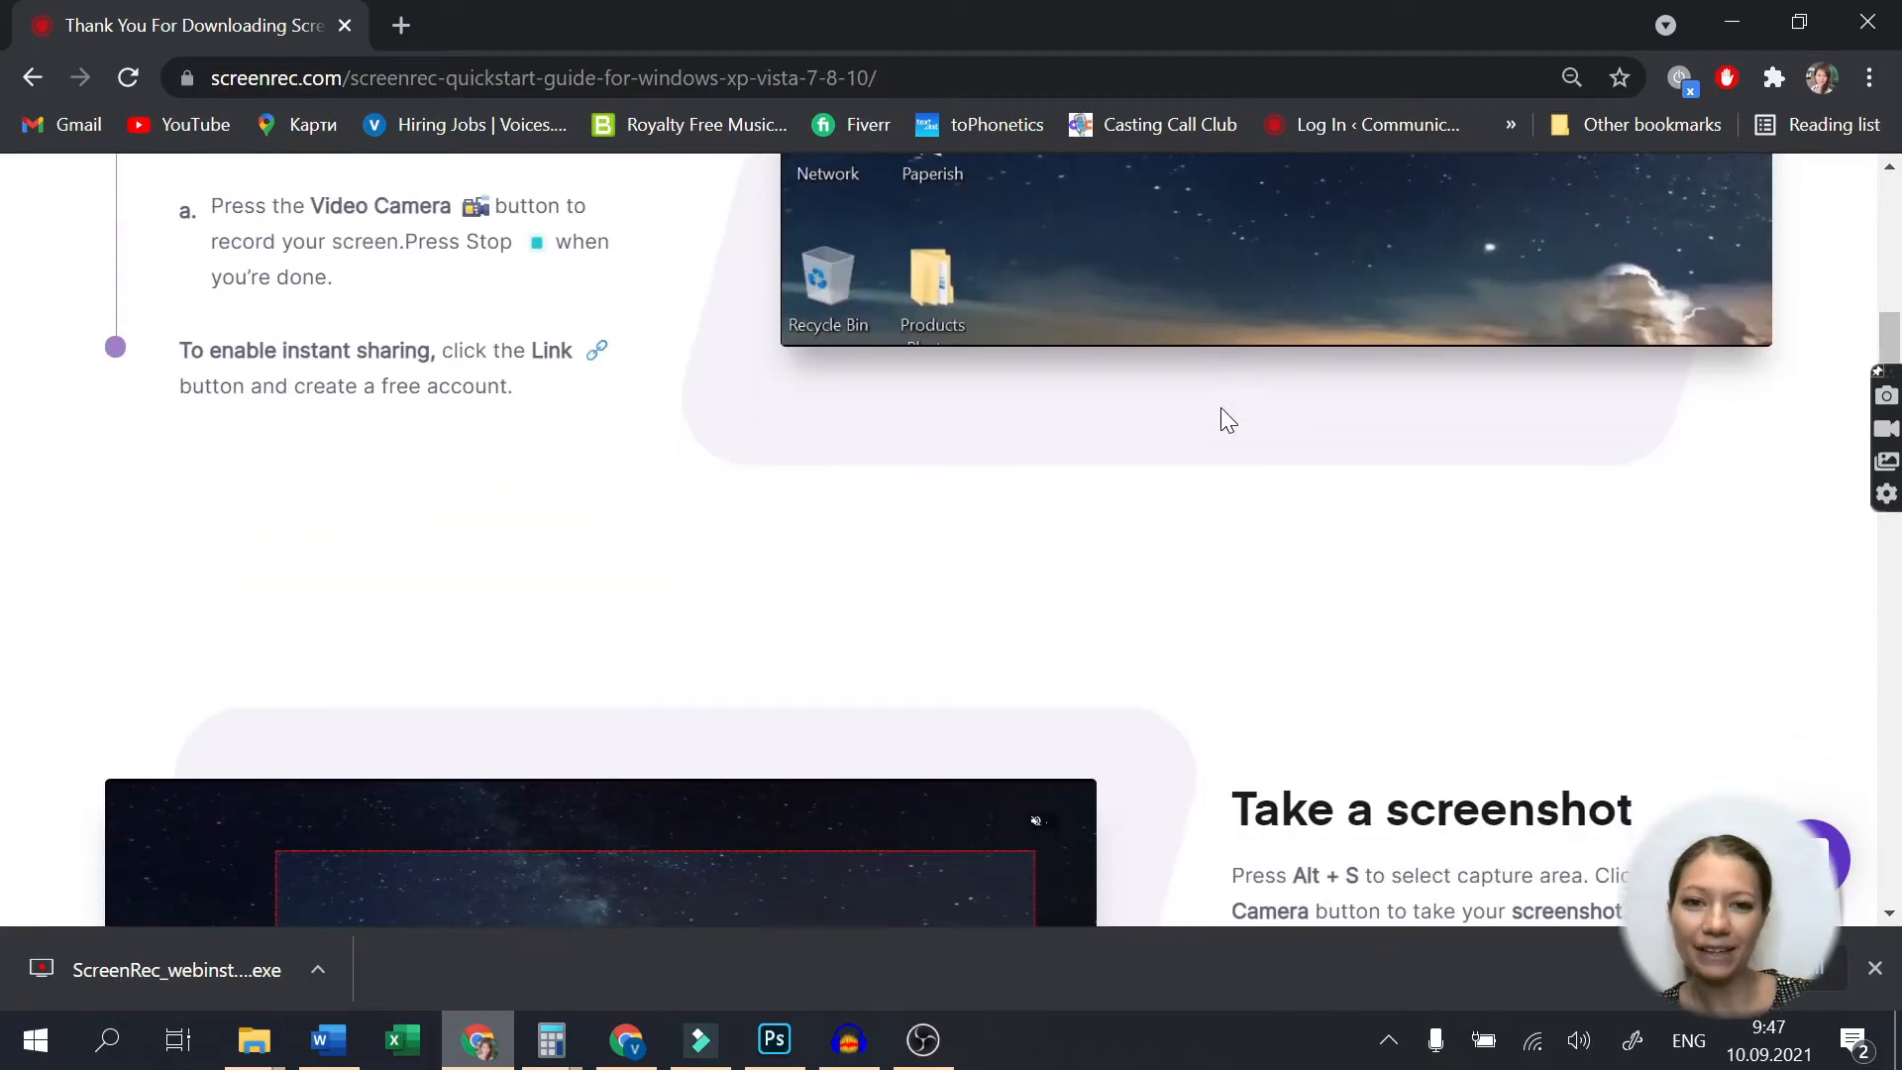
scroll(down, 3)
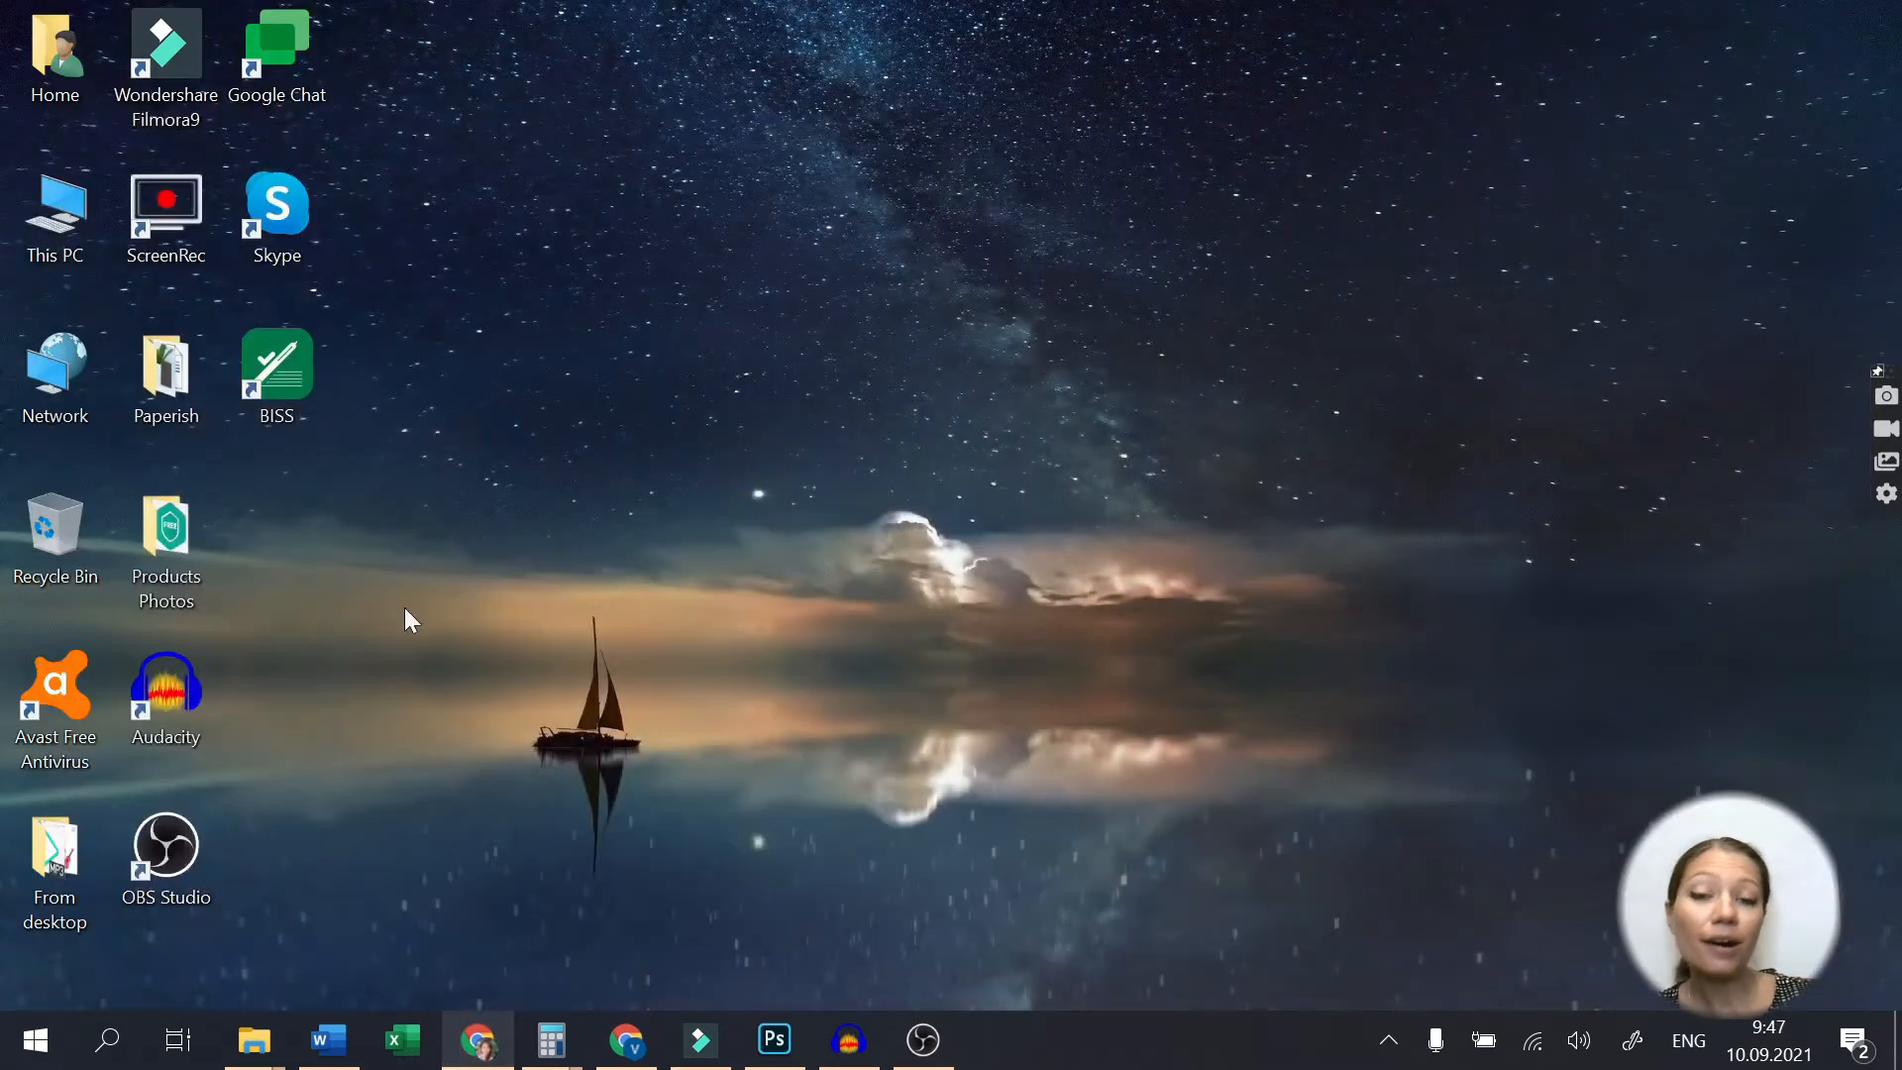
Step: Launch ScreenRec, log in to the account and toggle the microphone mute in its settings
double_click(164, 208)
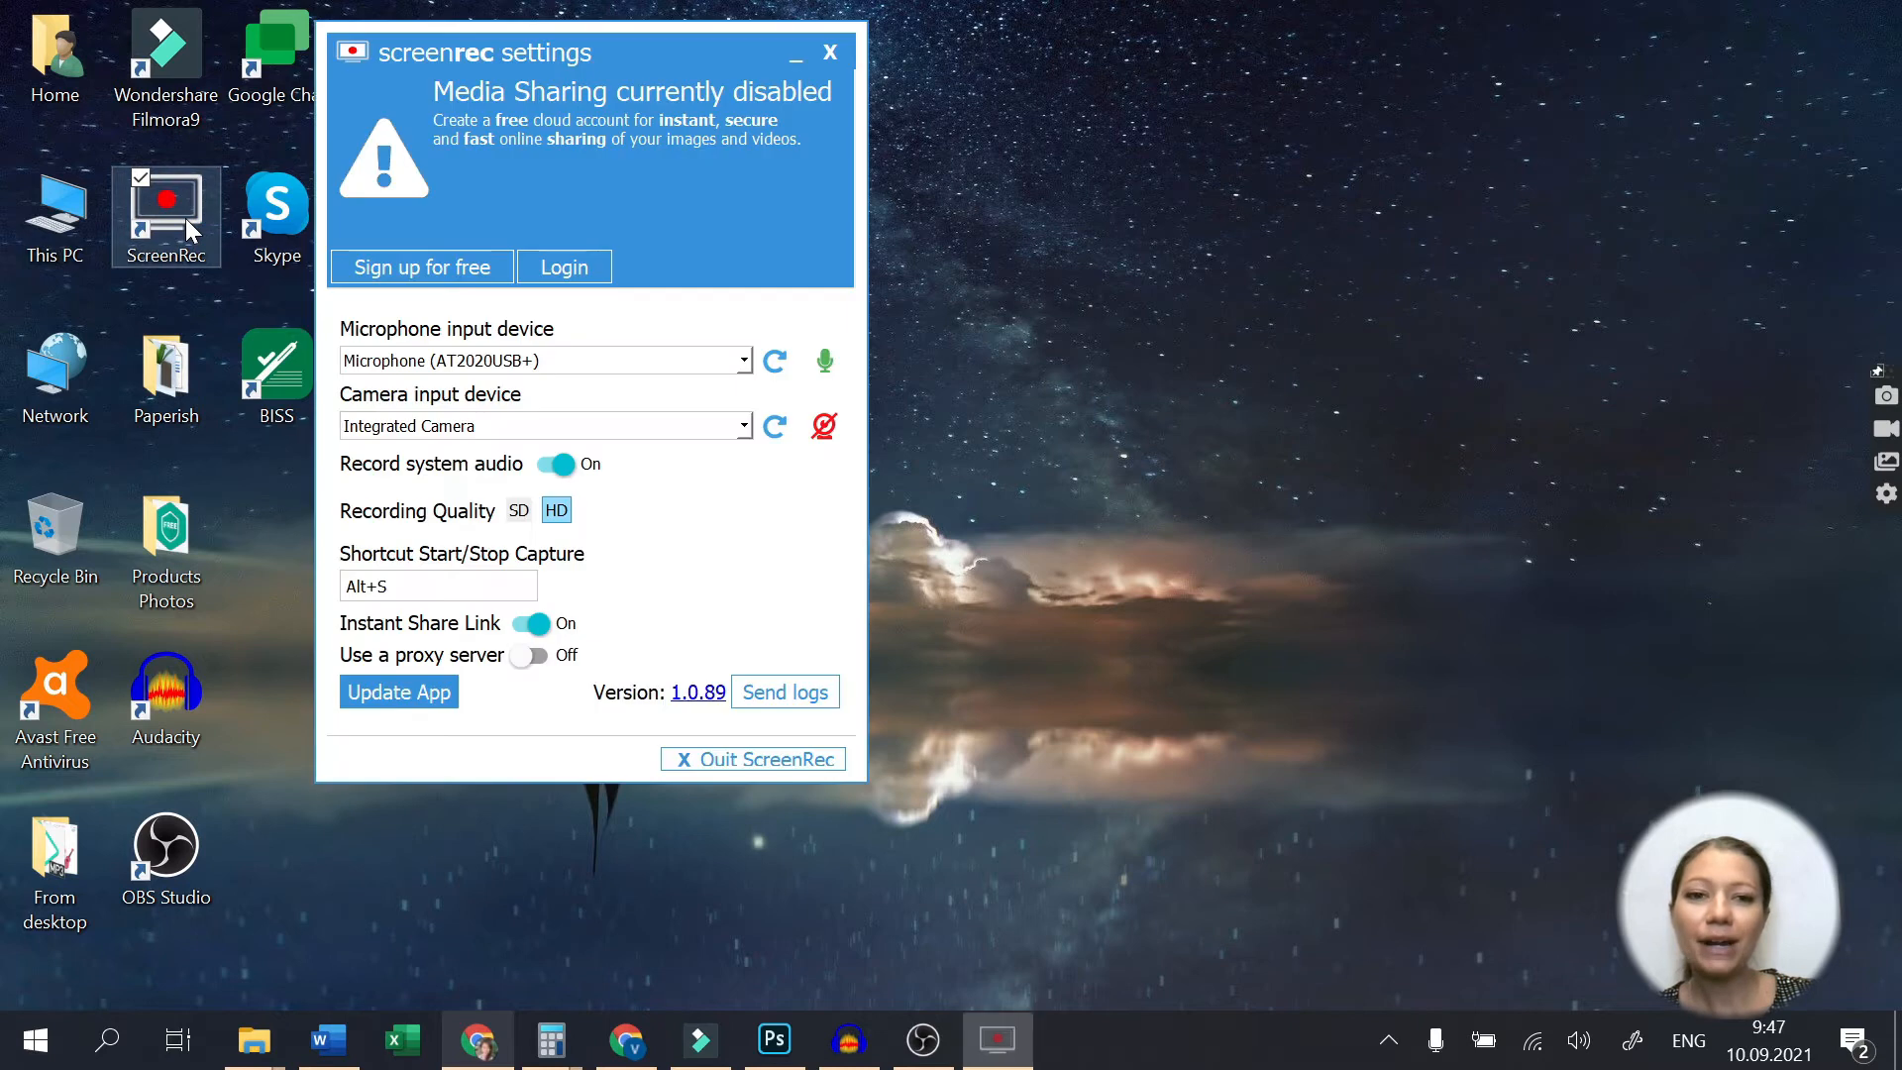
mouse_move(400, 337)
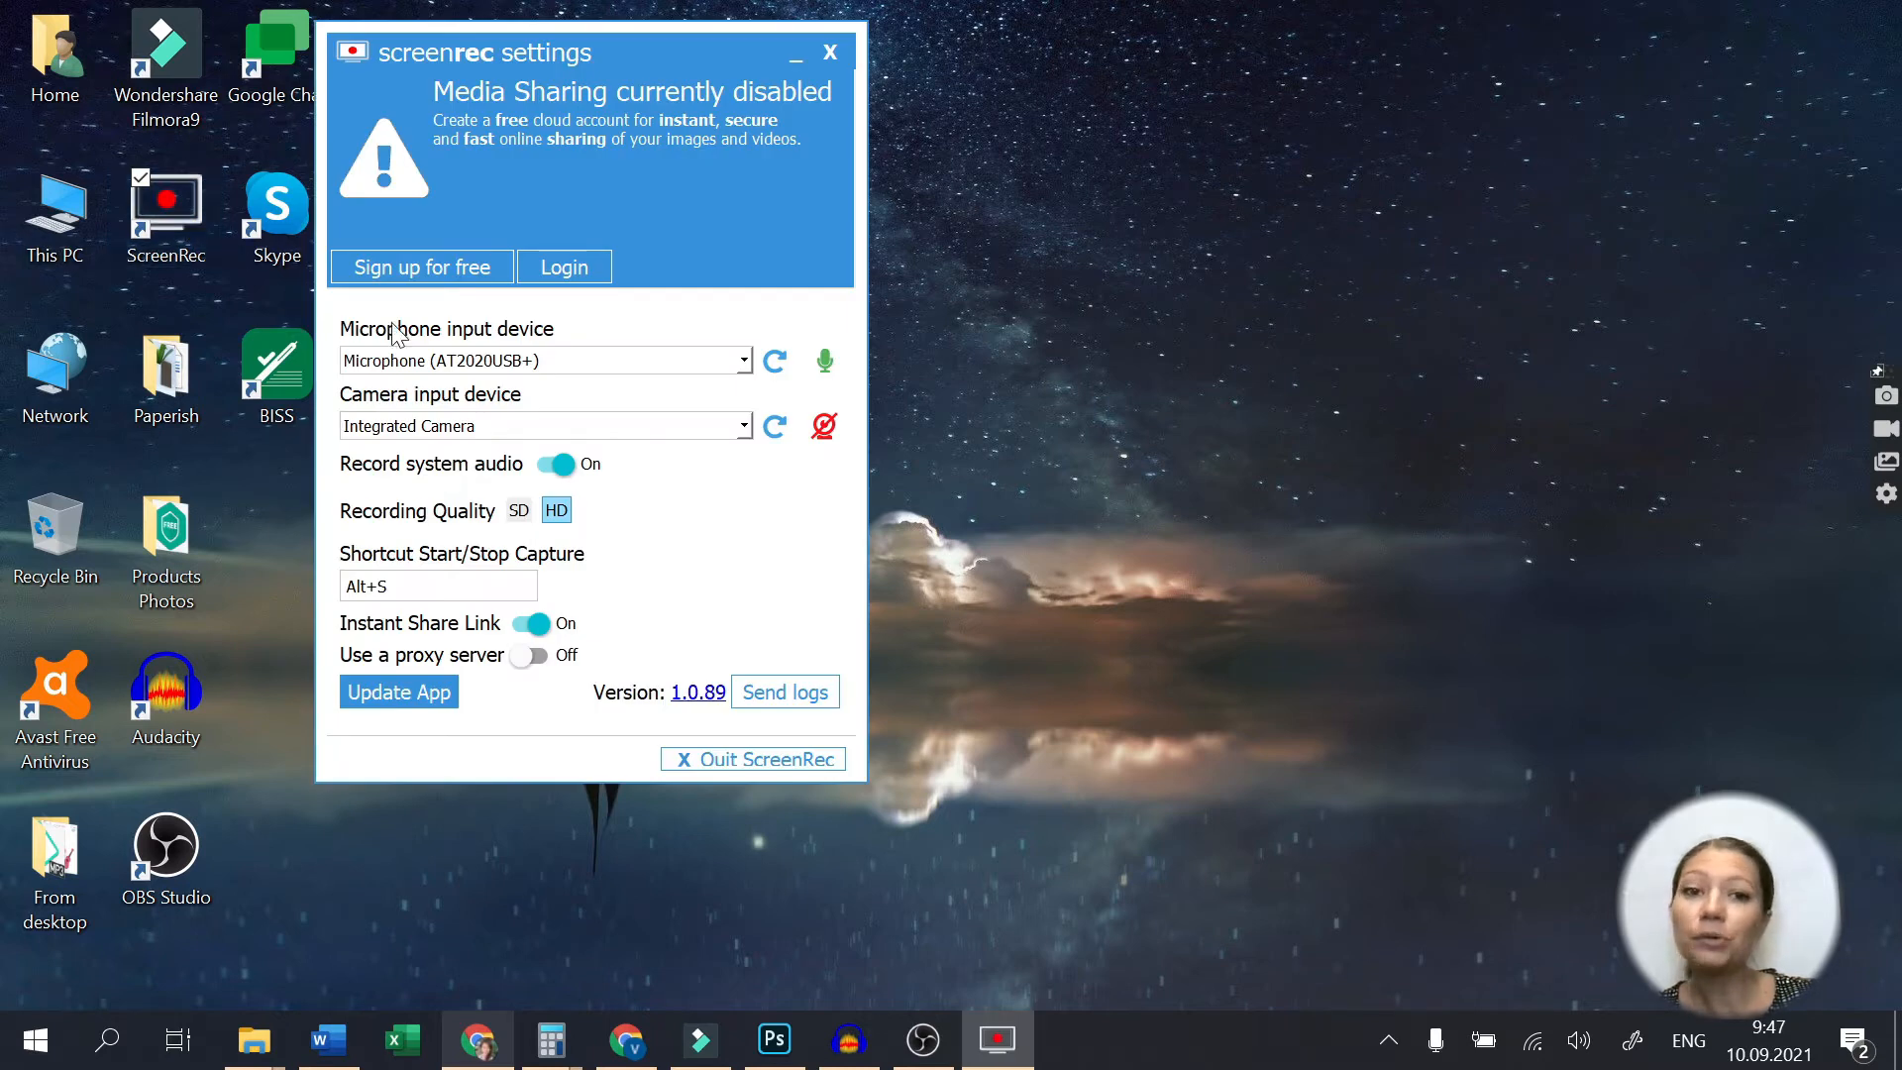
click(420, 267)
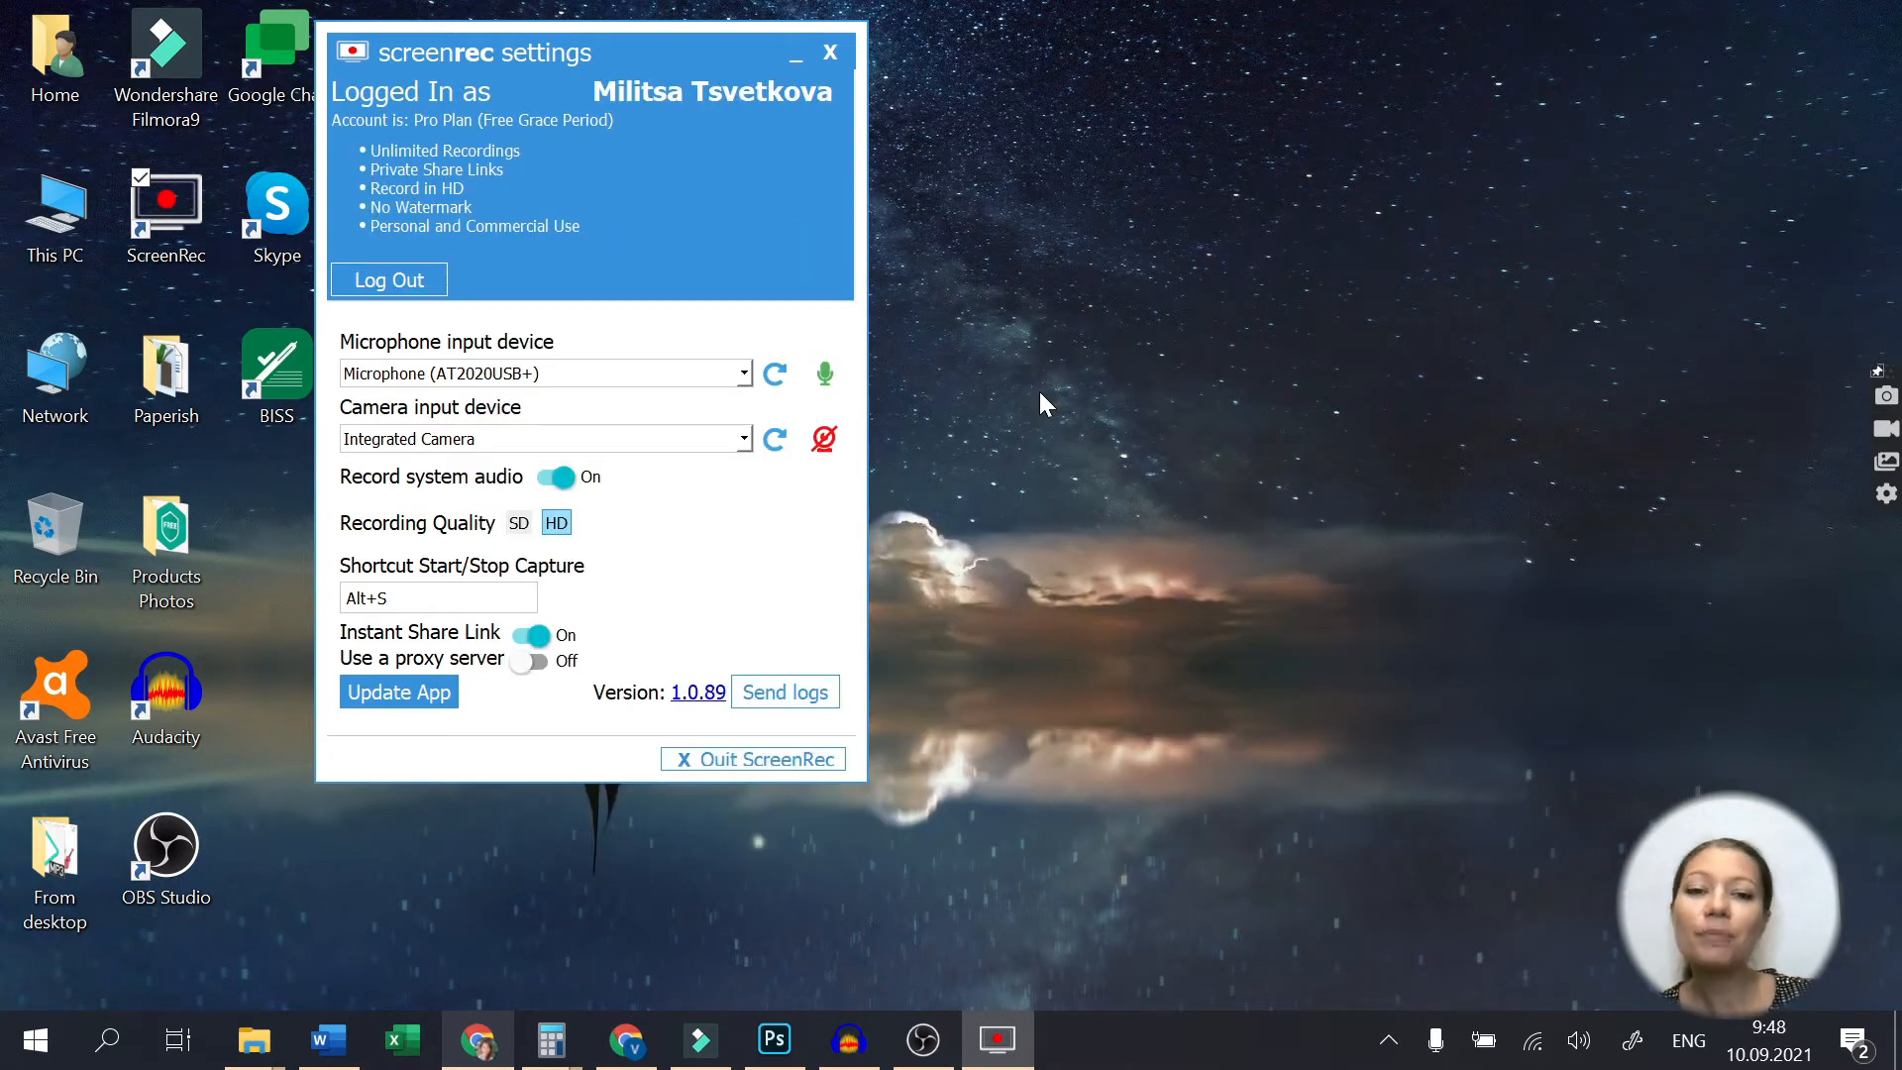
mouse_move(1024, 348)
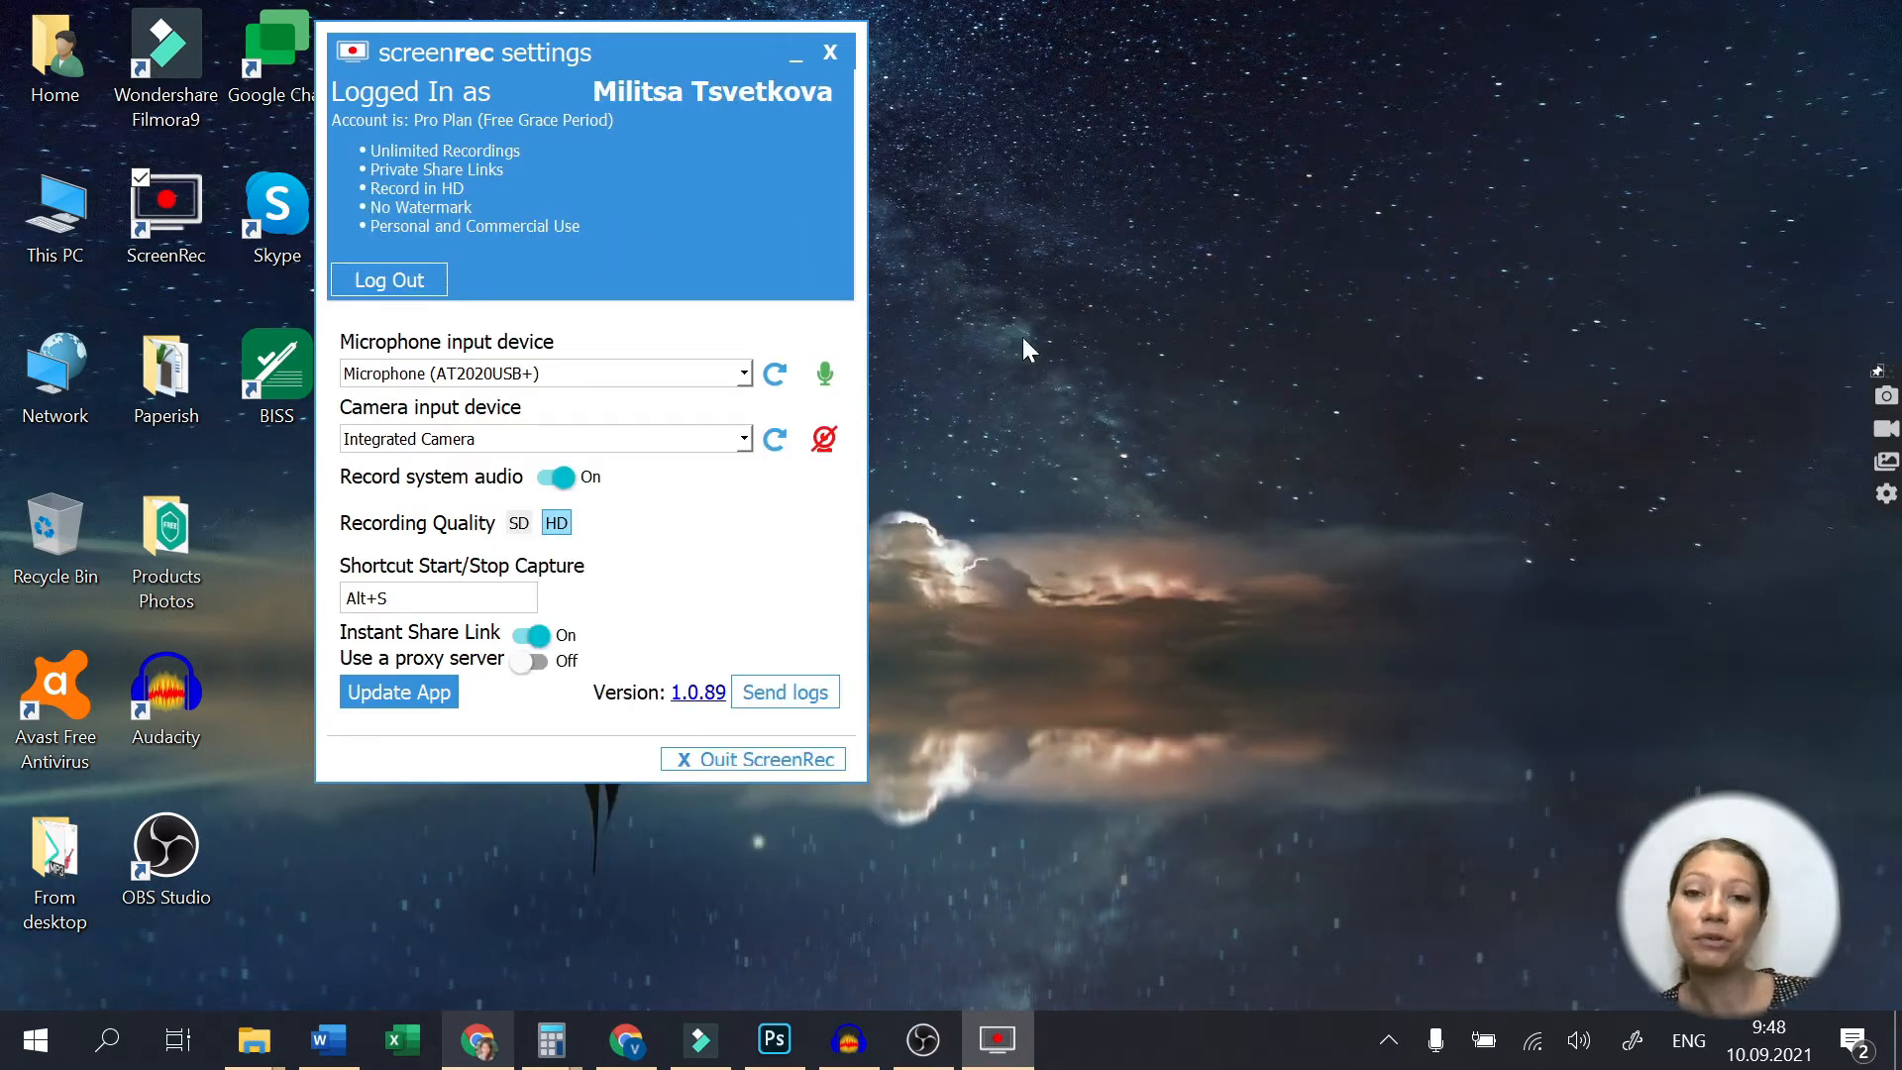
click(824, 372)
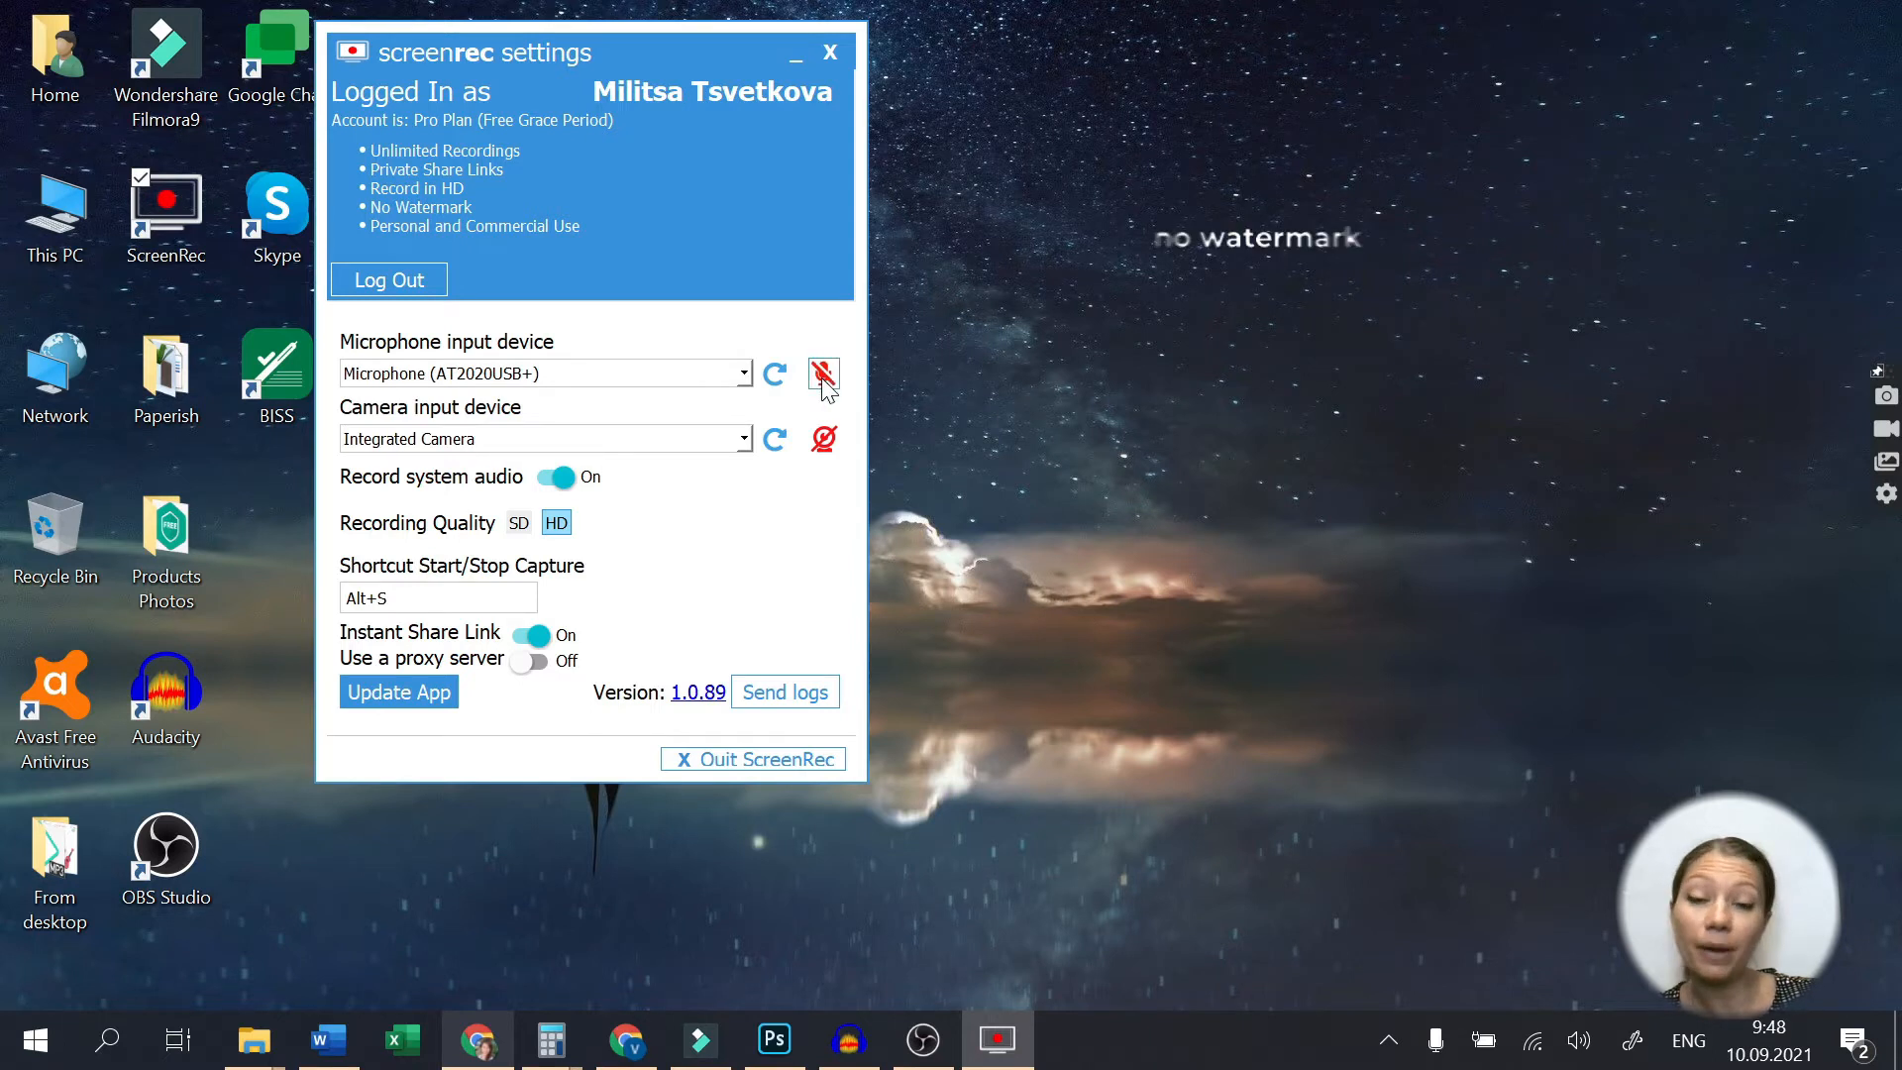
click(824, 372)
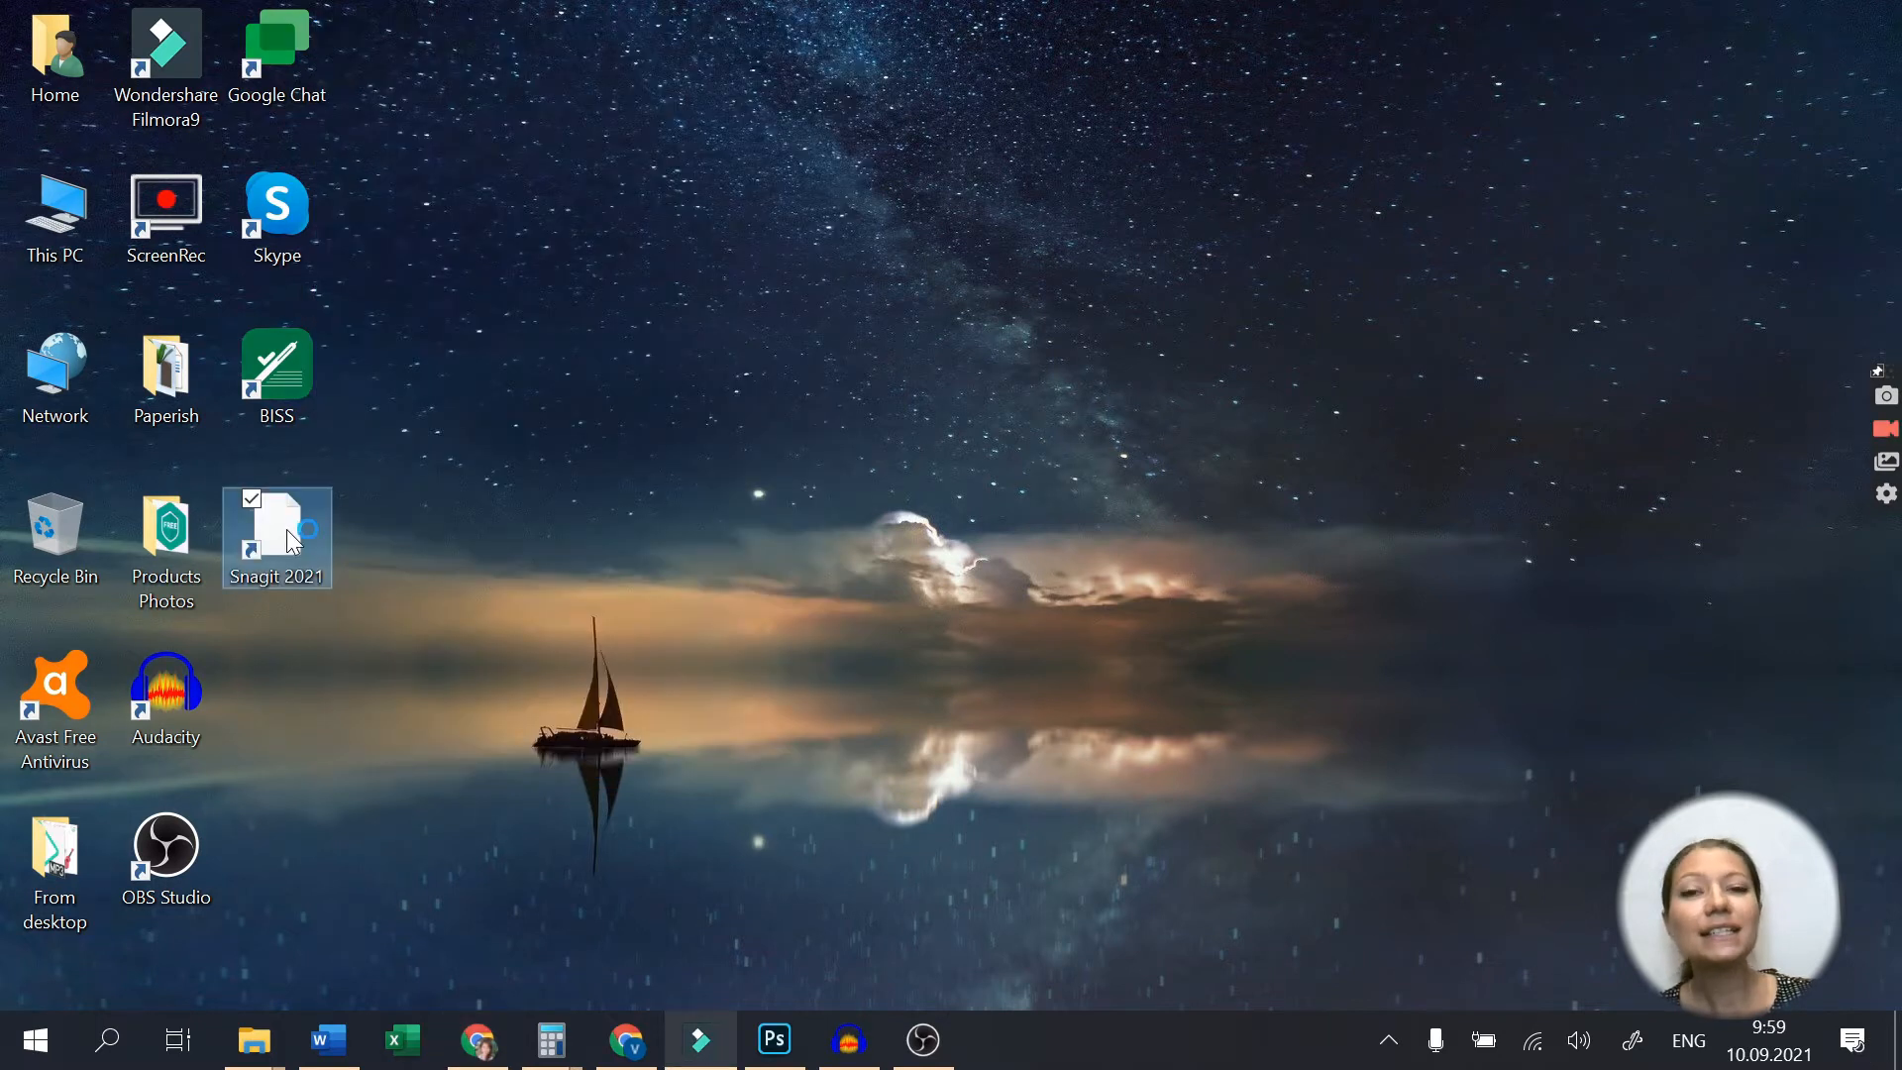
Step: Launch Snagit 2021 from its desktop shortcut
double_click(275, 537)
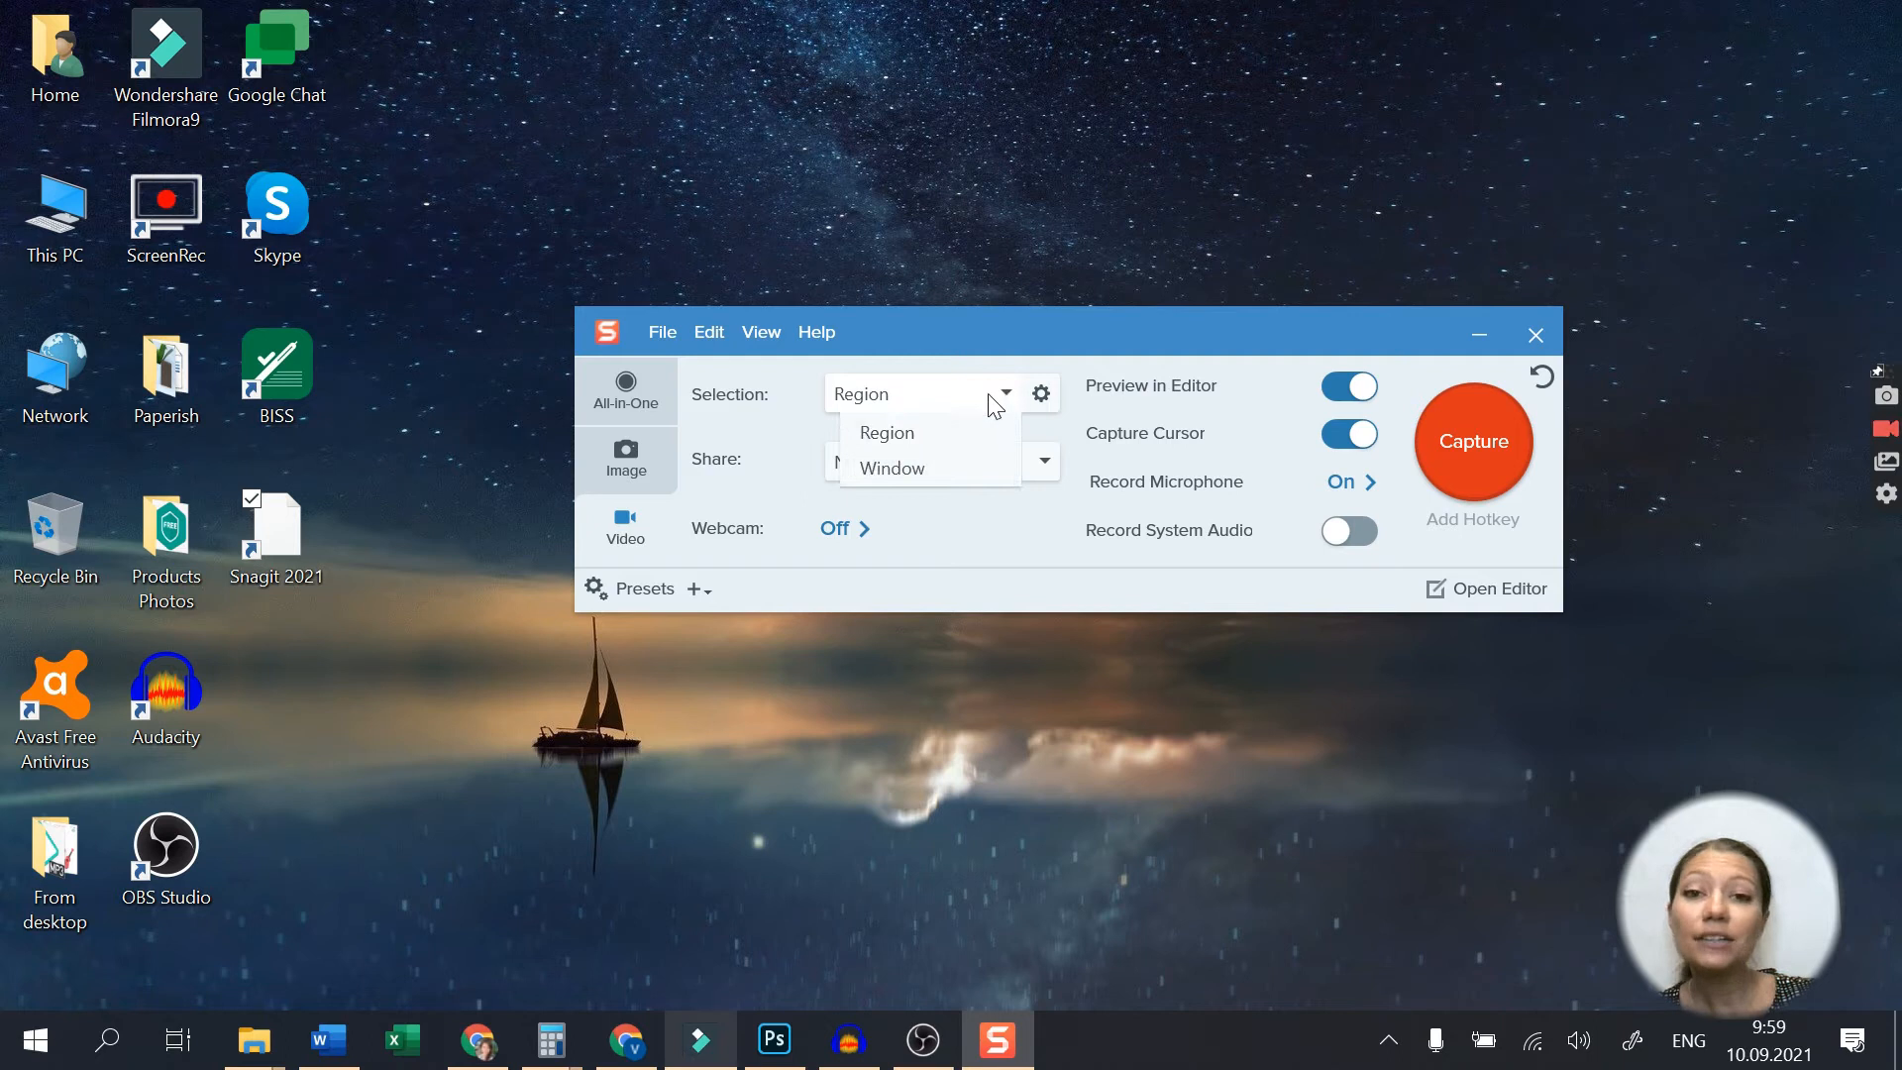
mouse_move(929, 468)
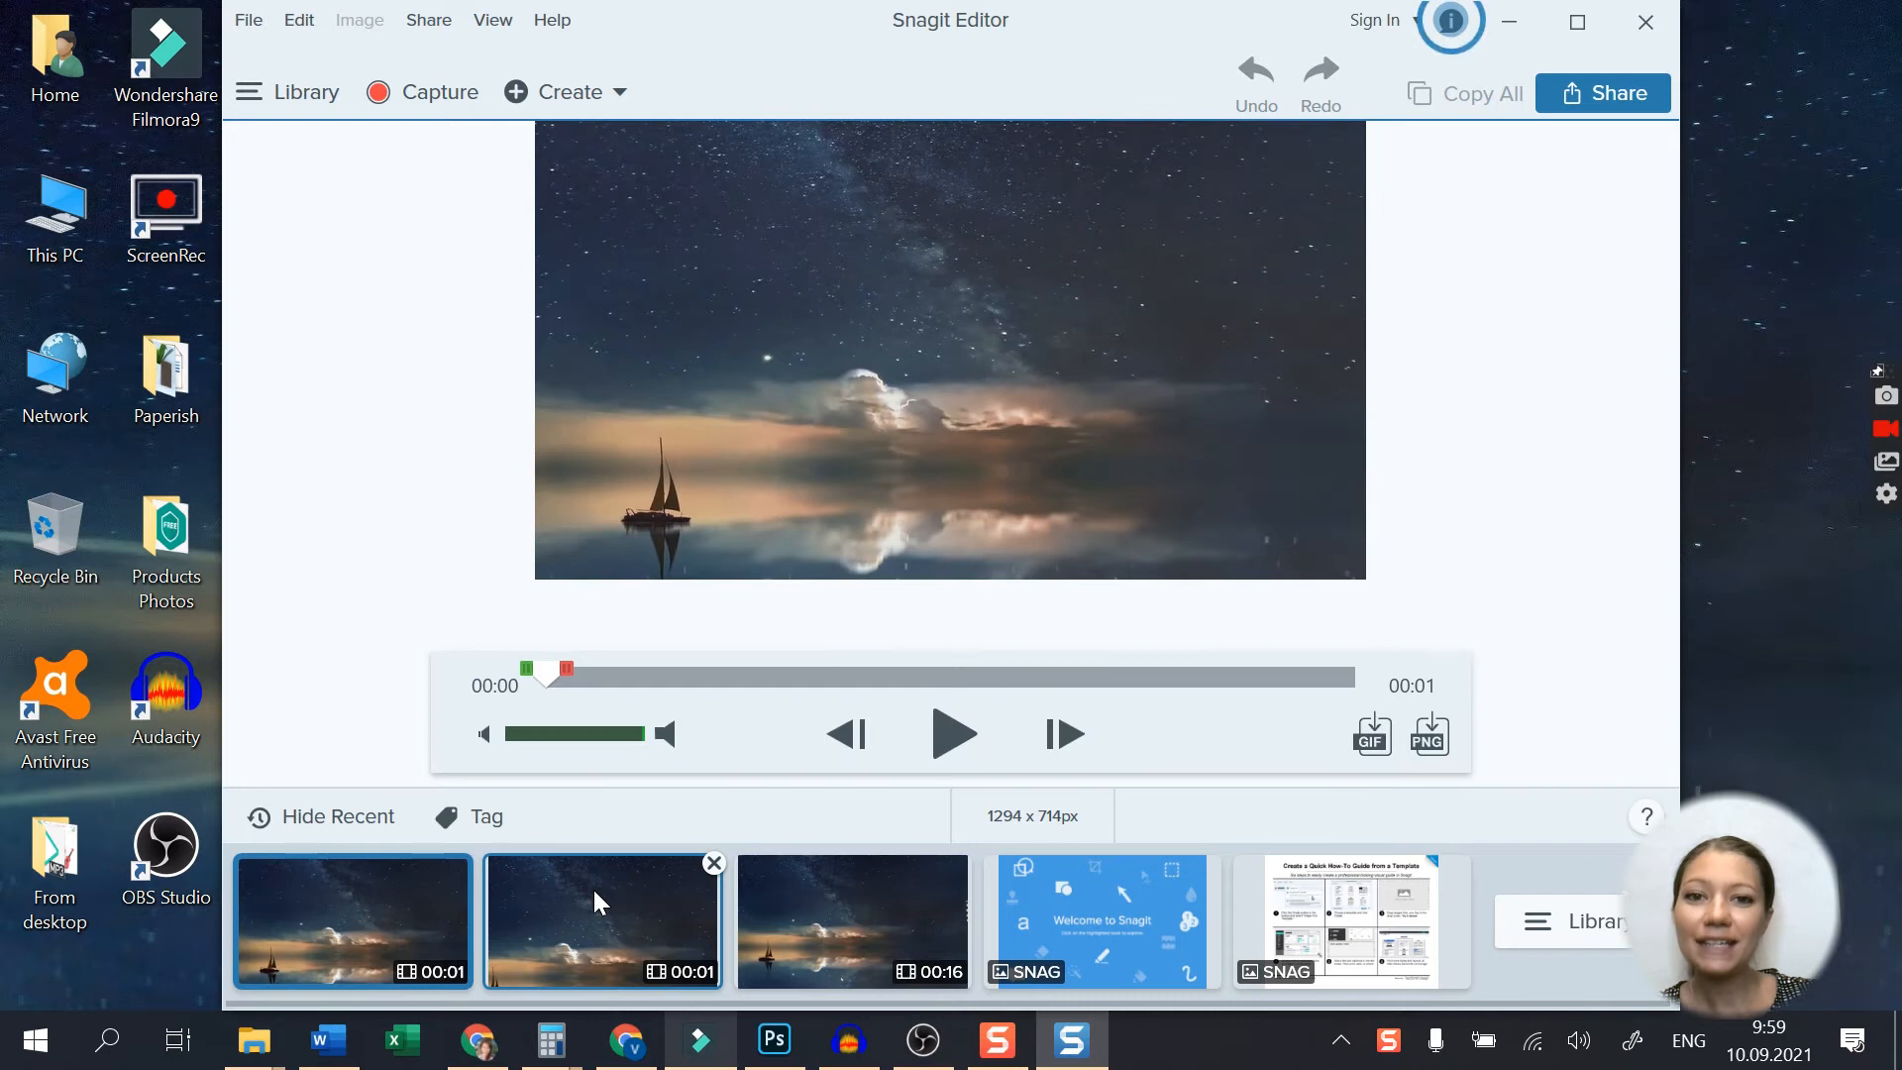
Step: Review Snagit Editor's Share destinations for the capture, then close the editor
click(1603, 93)
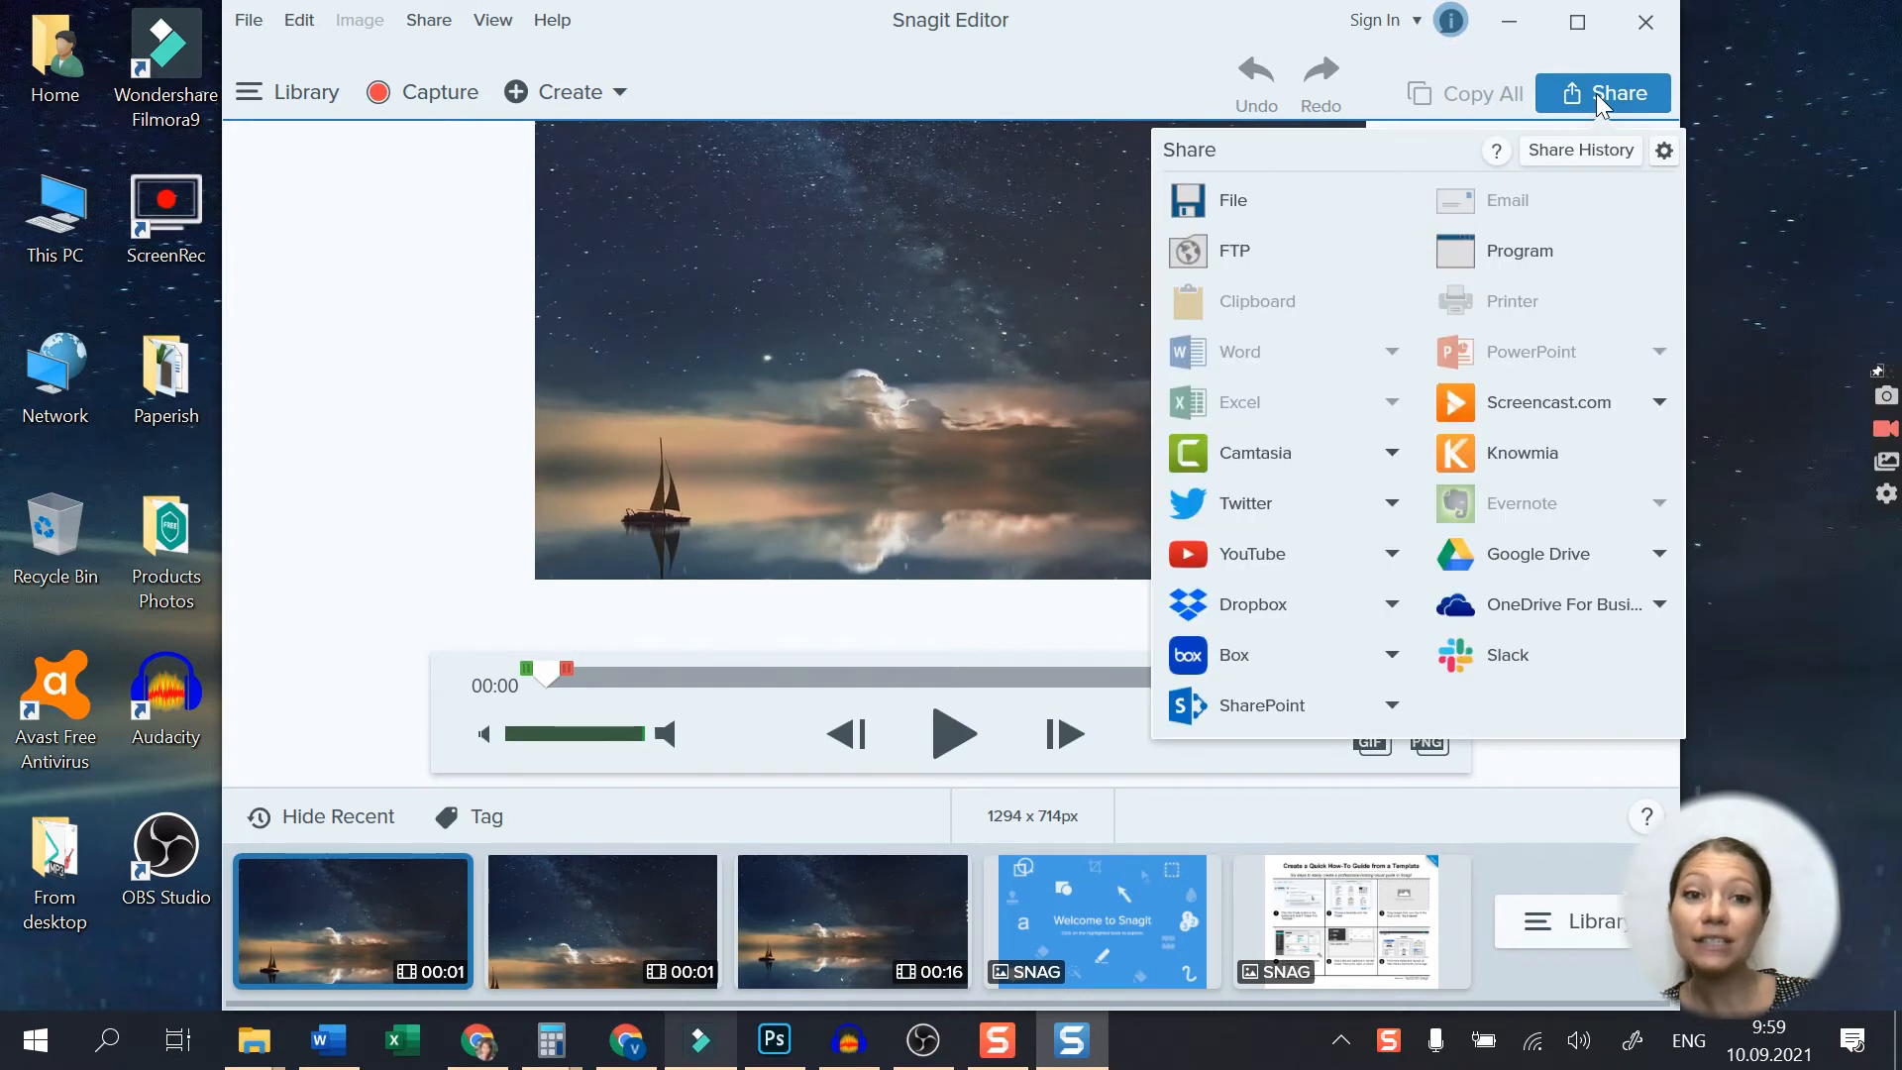
mouse_move(1624, 99)
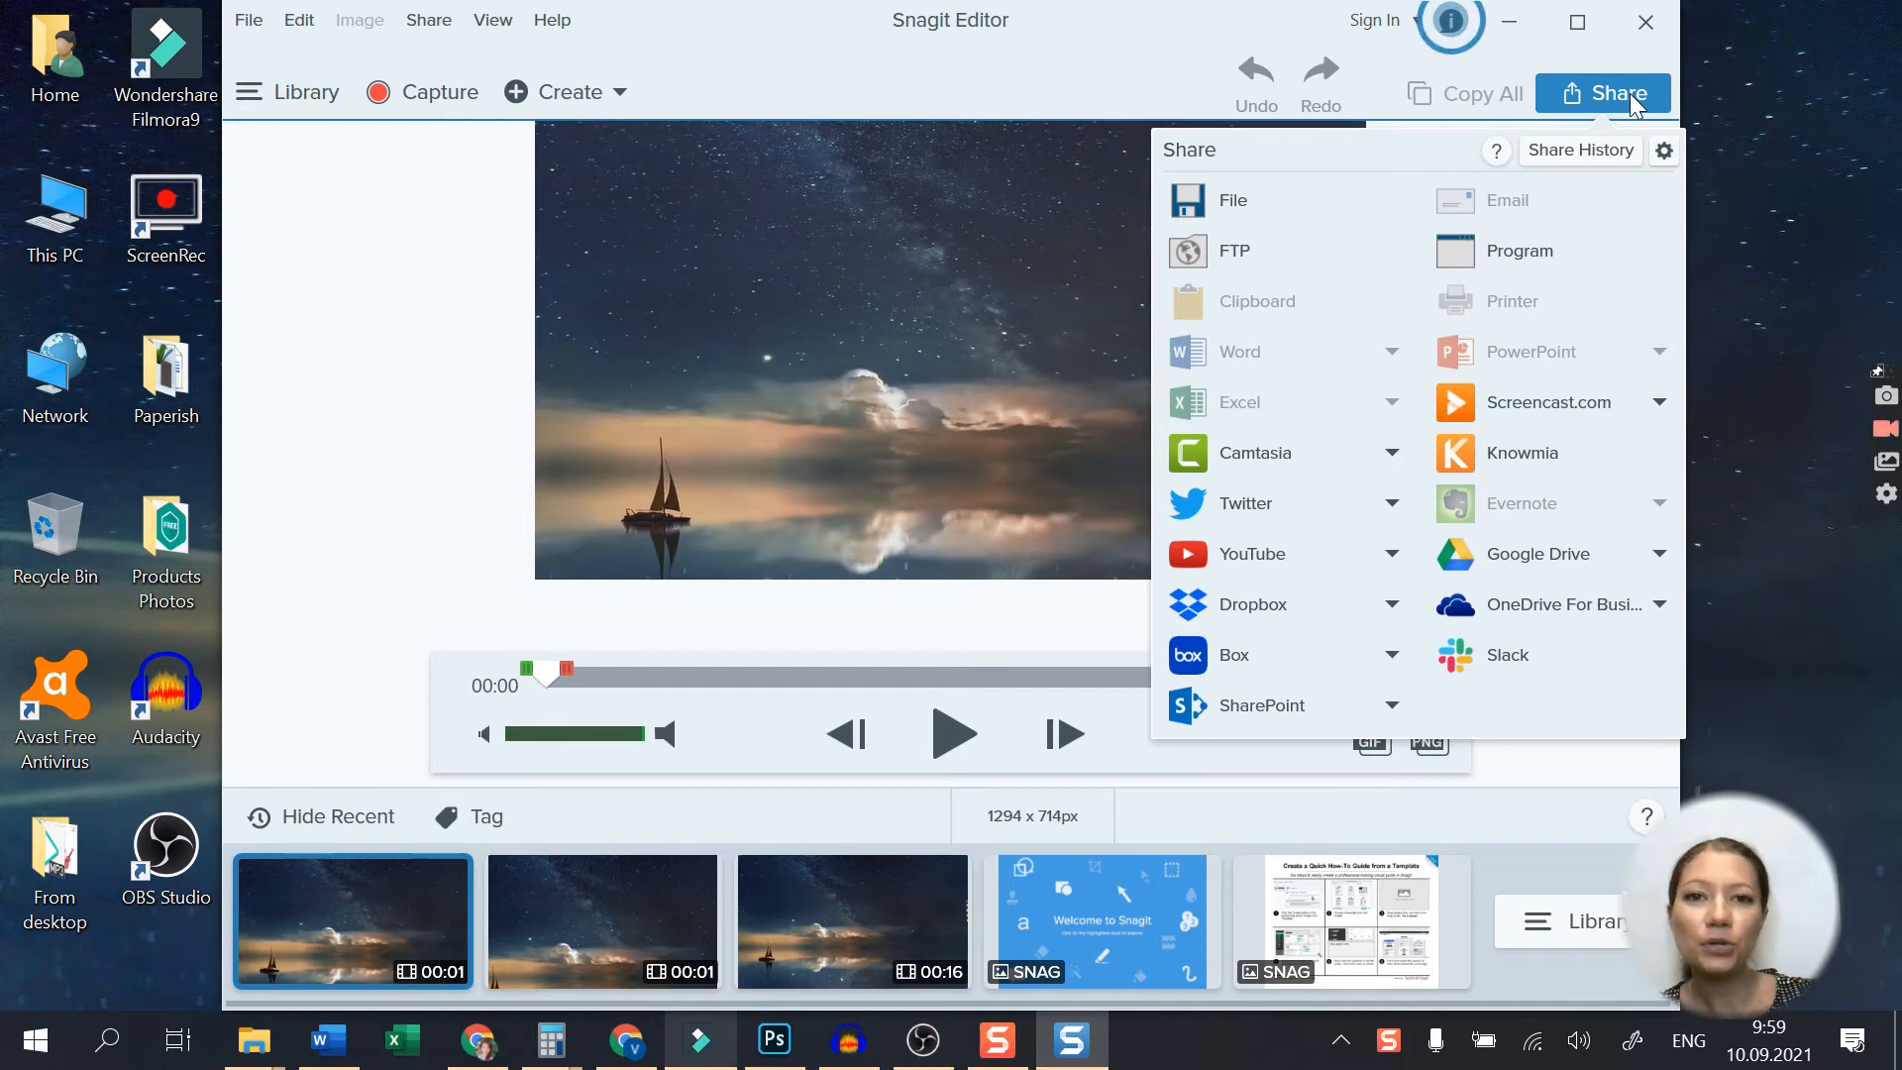
click(1612, 93)
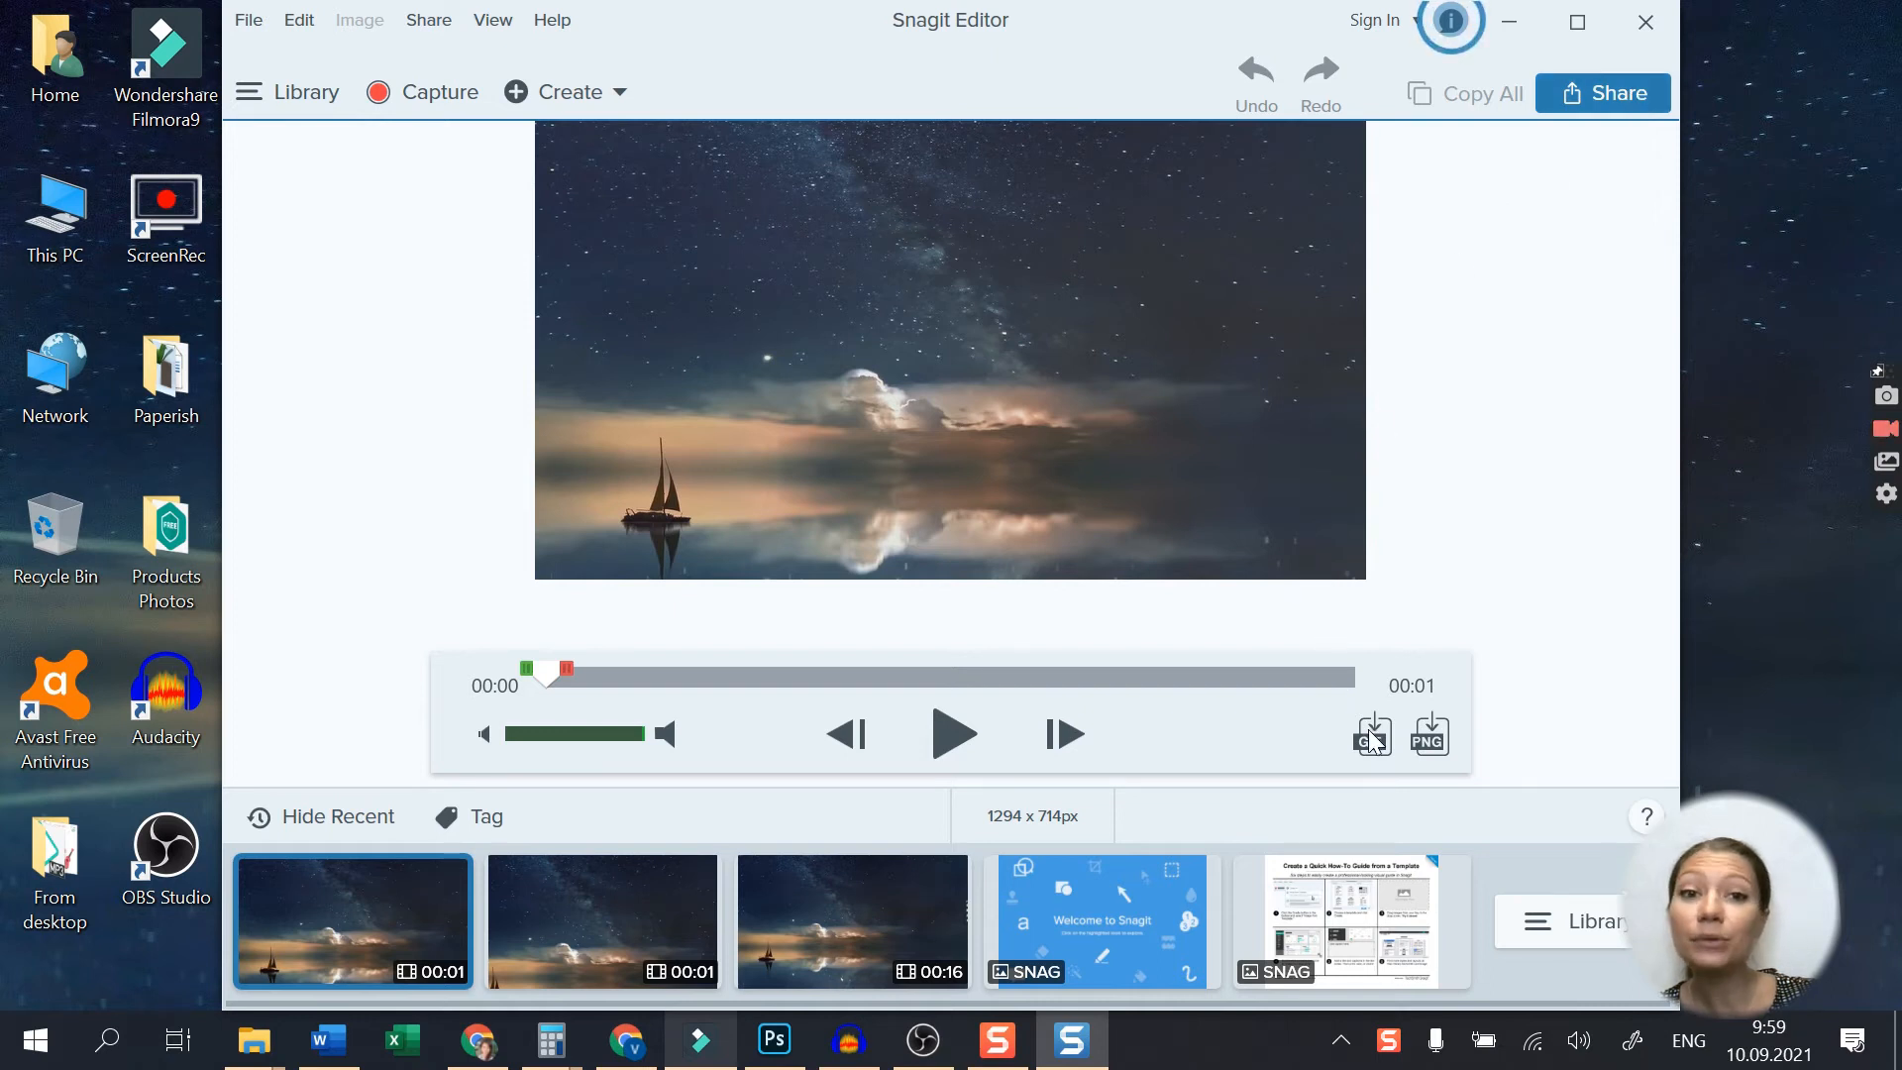
click(1371, 733)
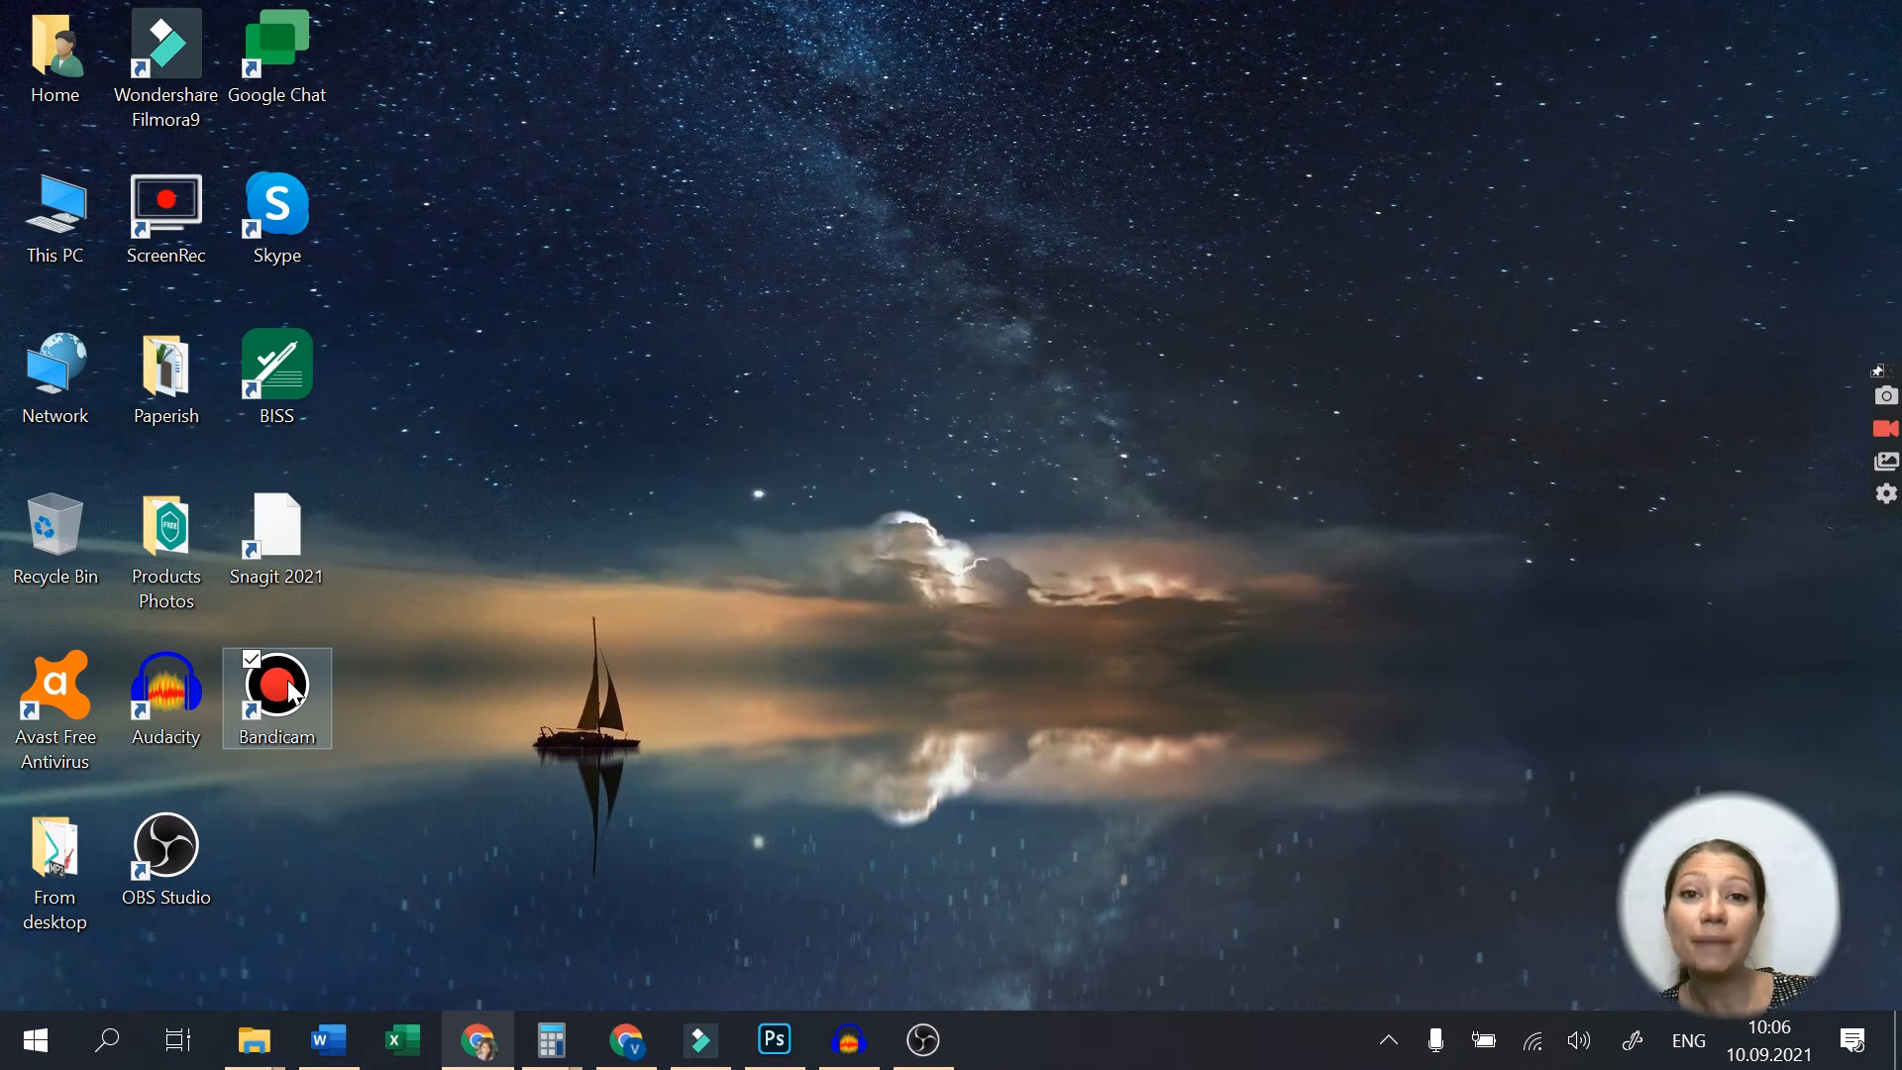
Step: Launch Bandicam and show its Video recording settings with MP4 format details
double_click(275, 680)
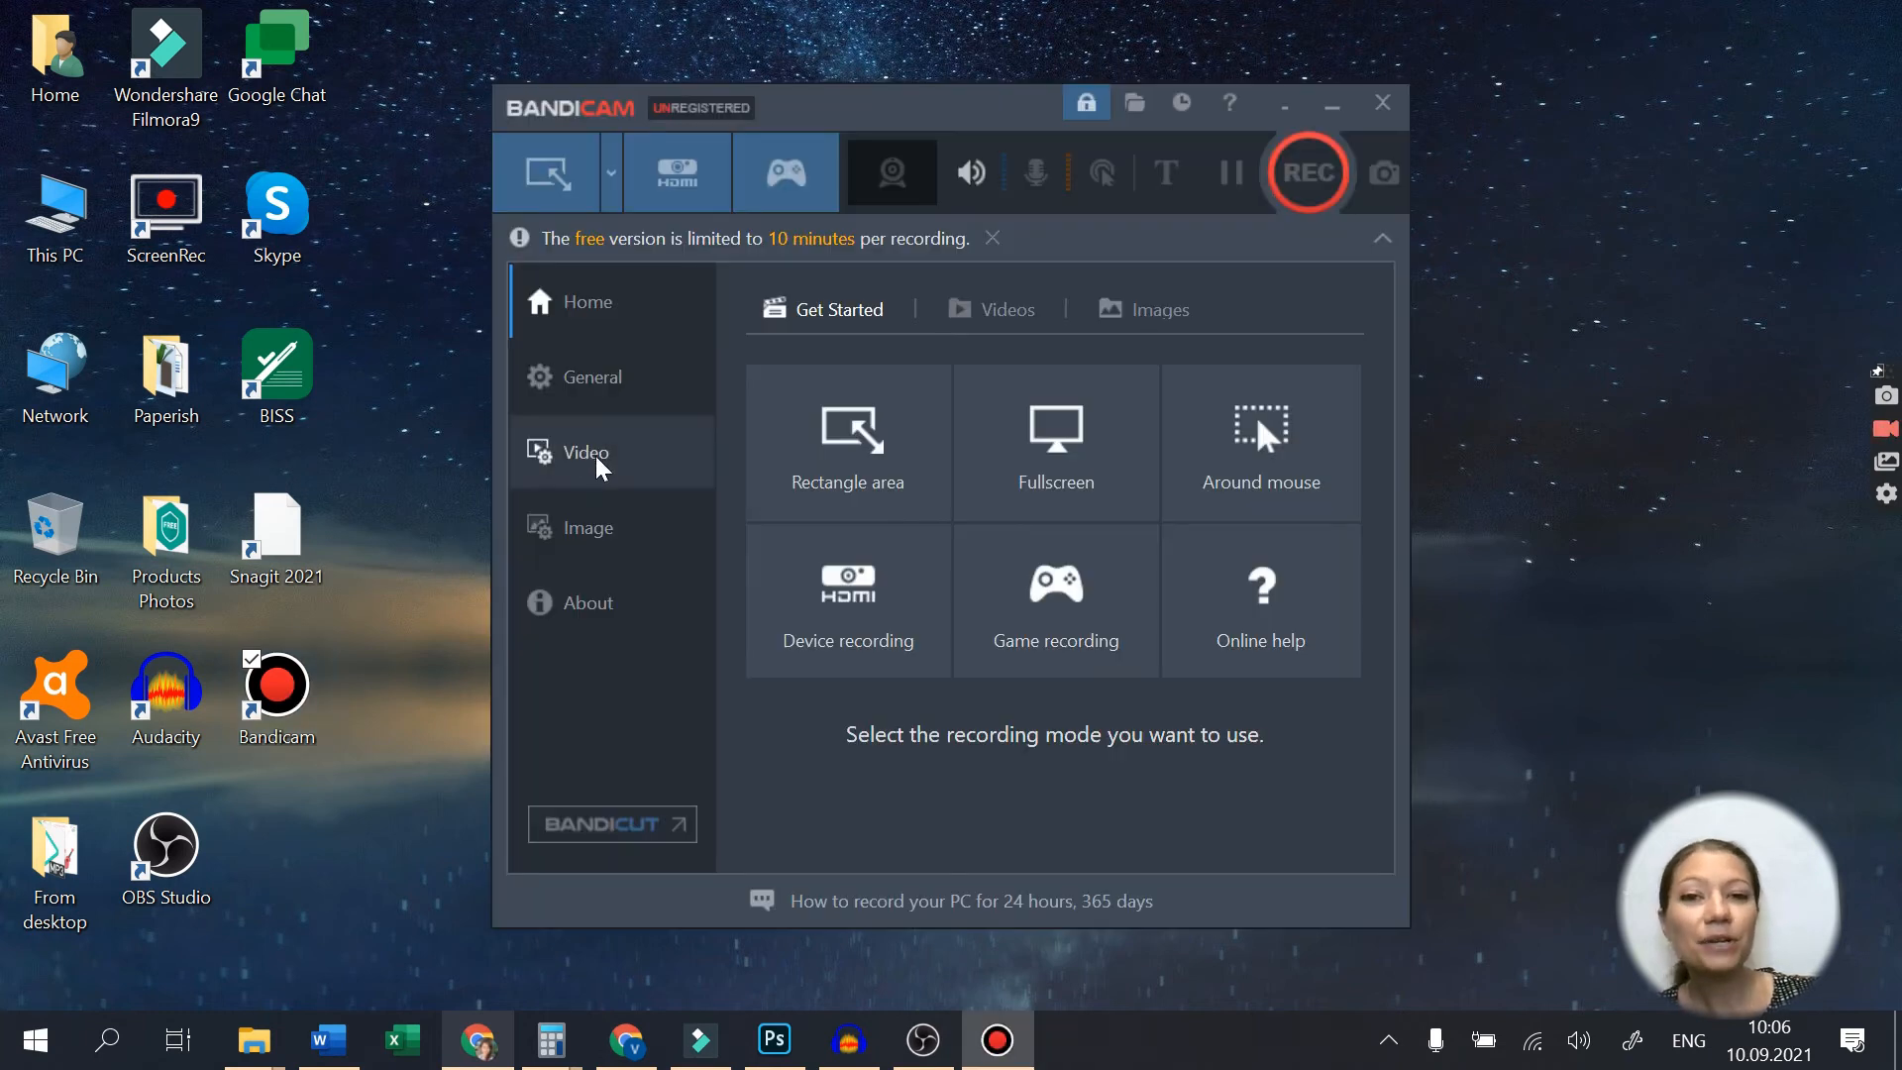
click(587, 451)
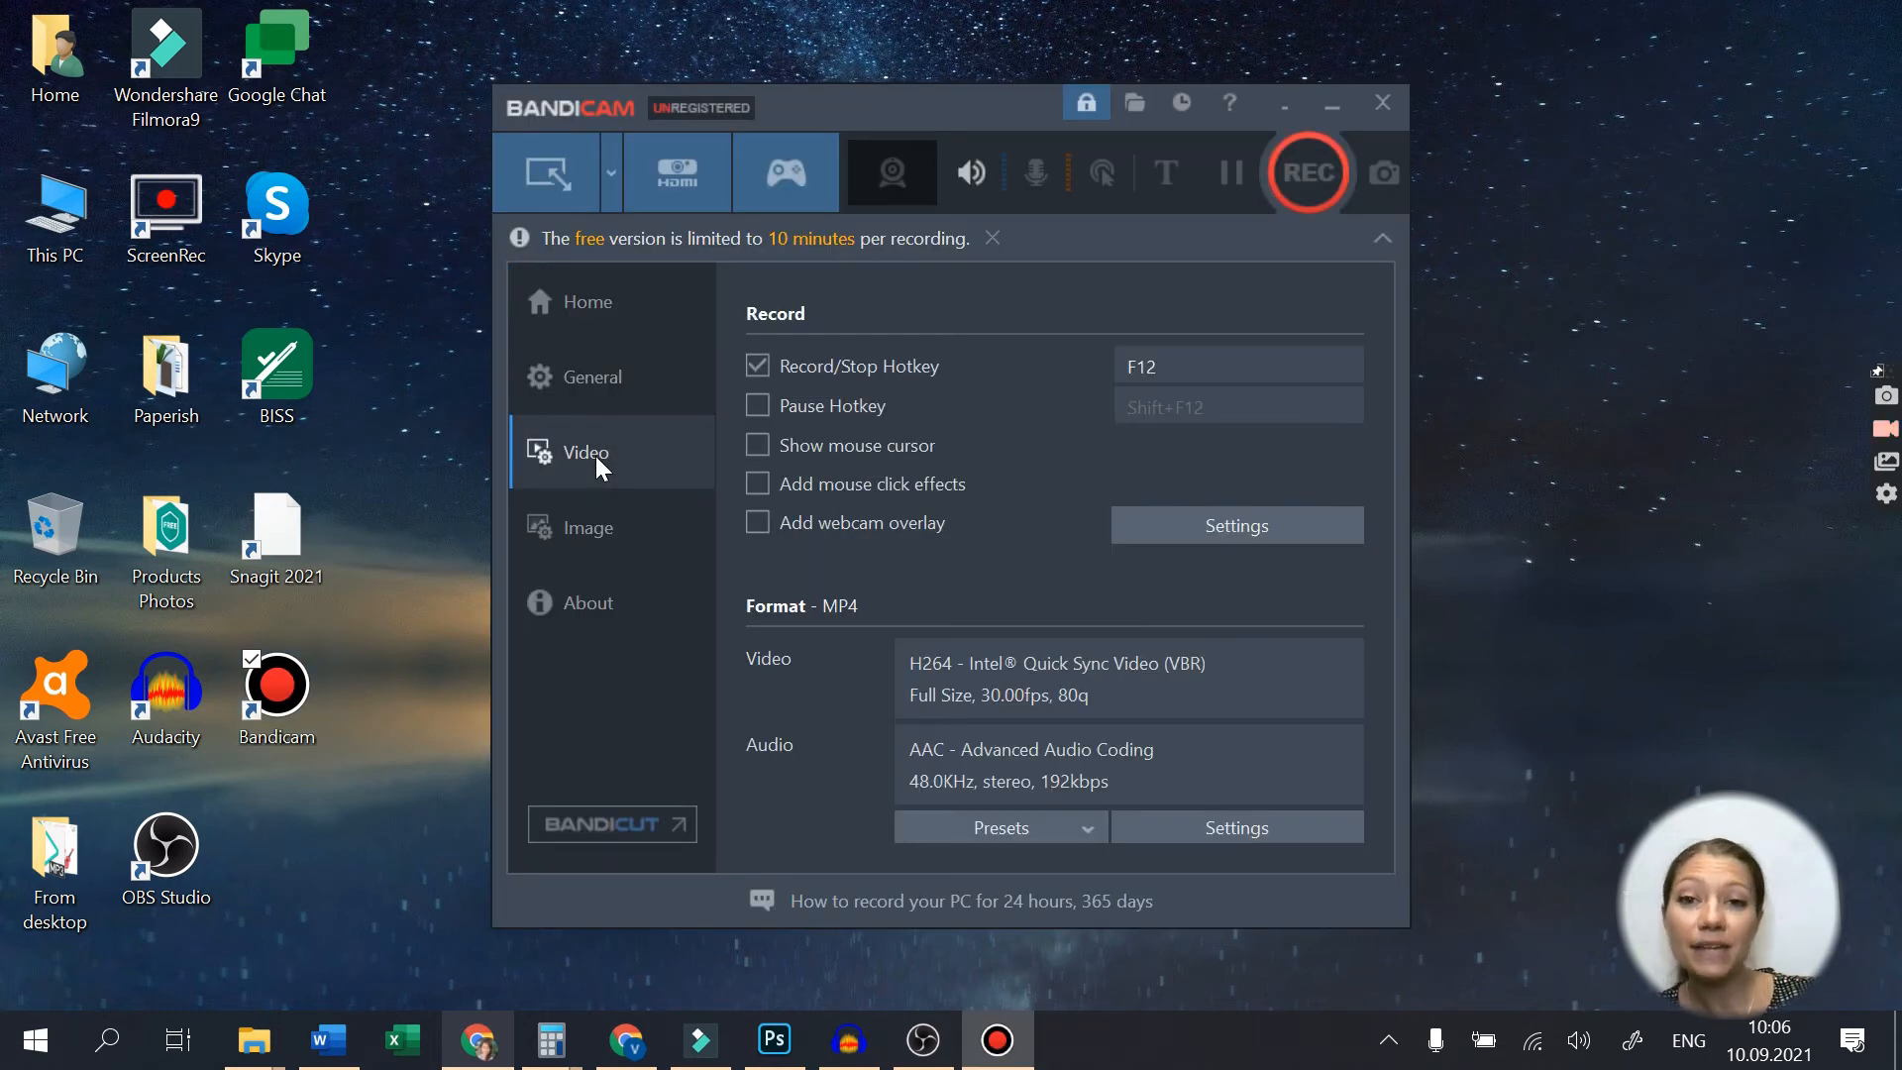
mouse_move(721, 491)
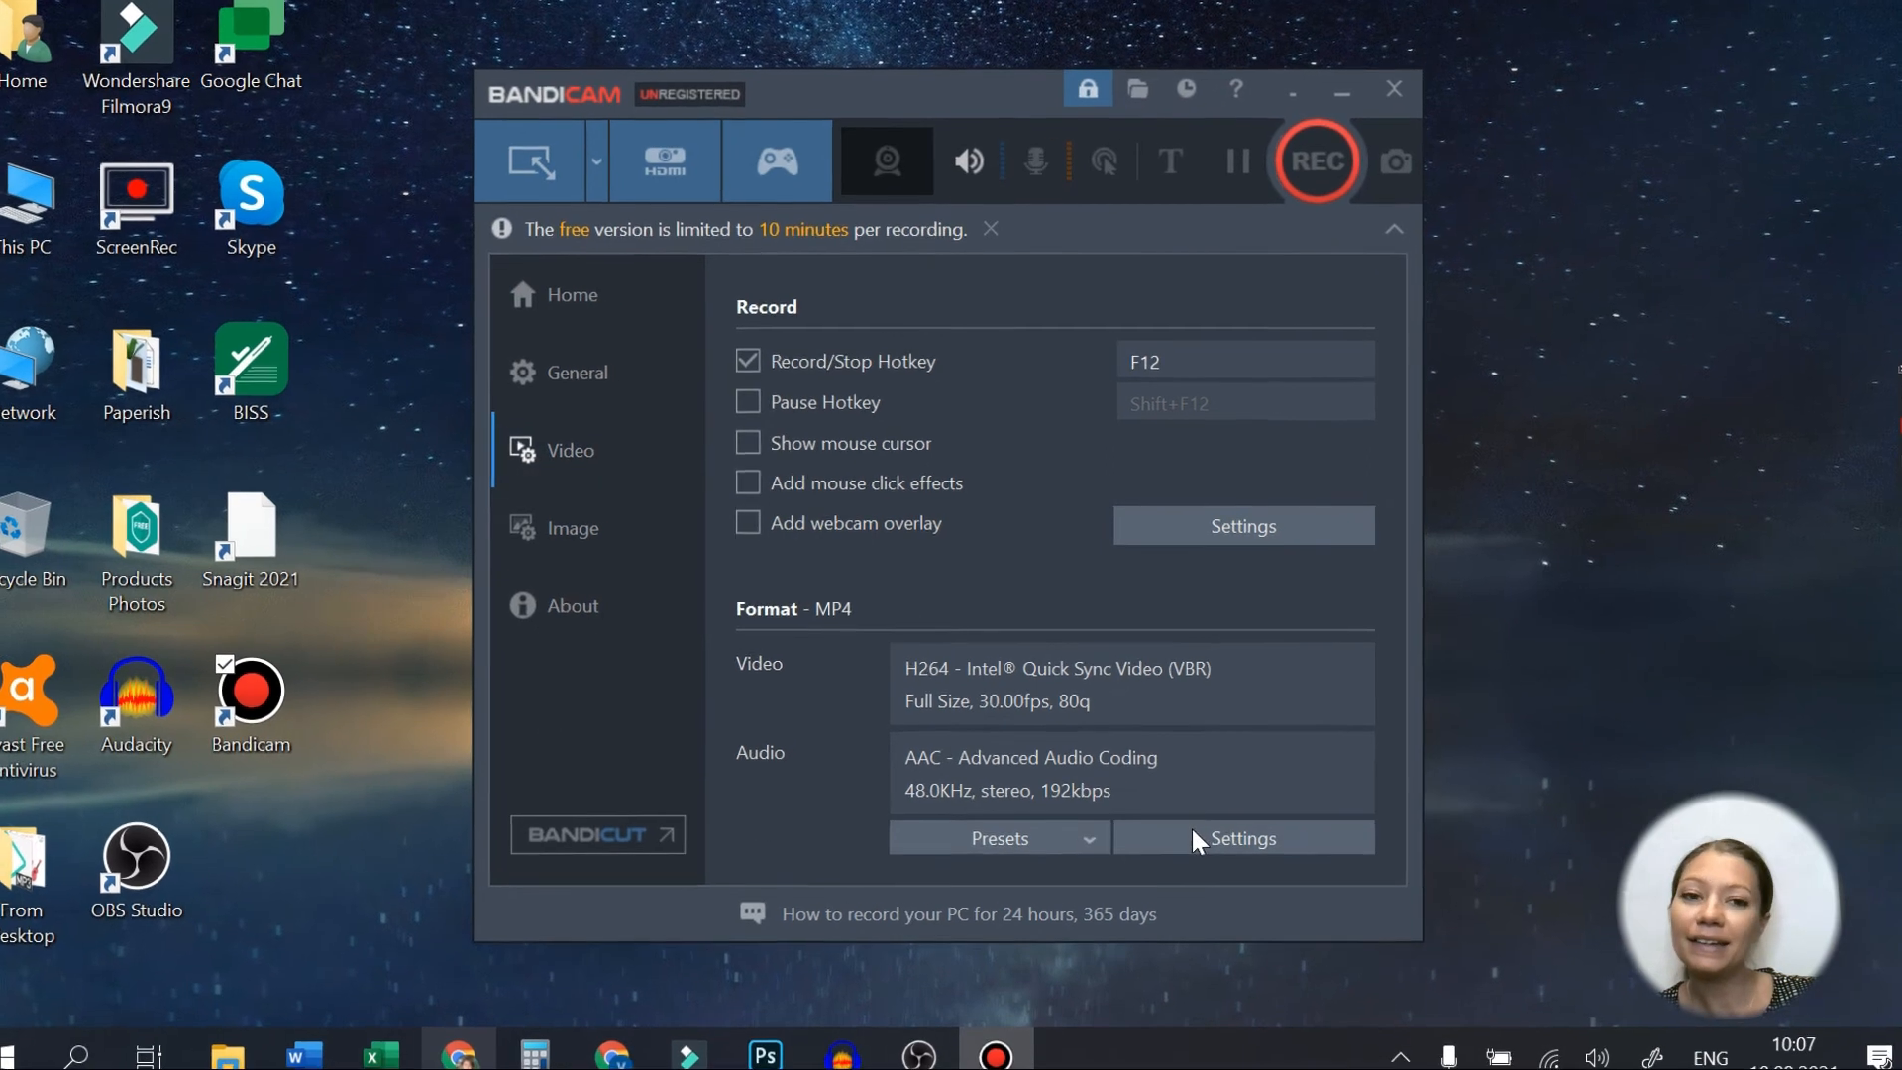
Step: Review the MP4 format settings (30 FPS, quality 80, AAC 192 kbps) unchanged, then list the recording modes
click(1244, 838)
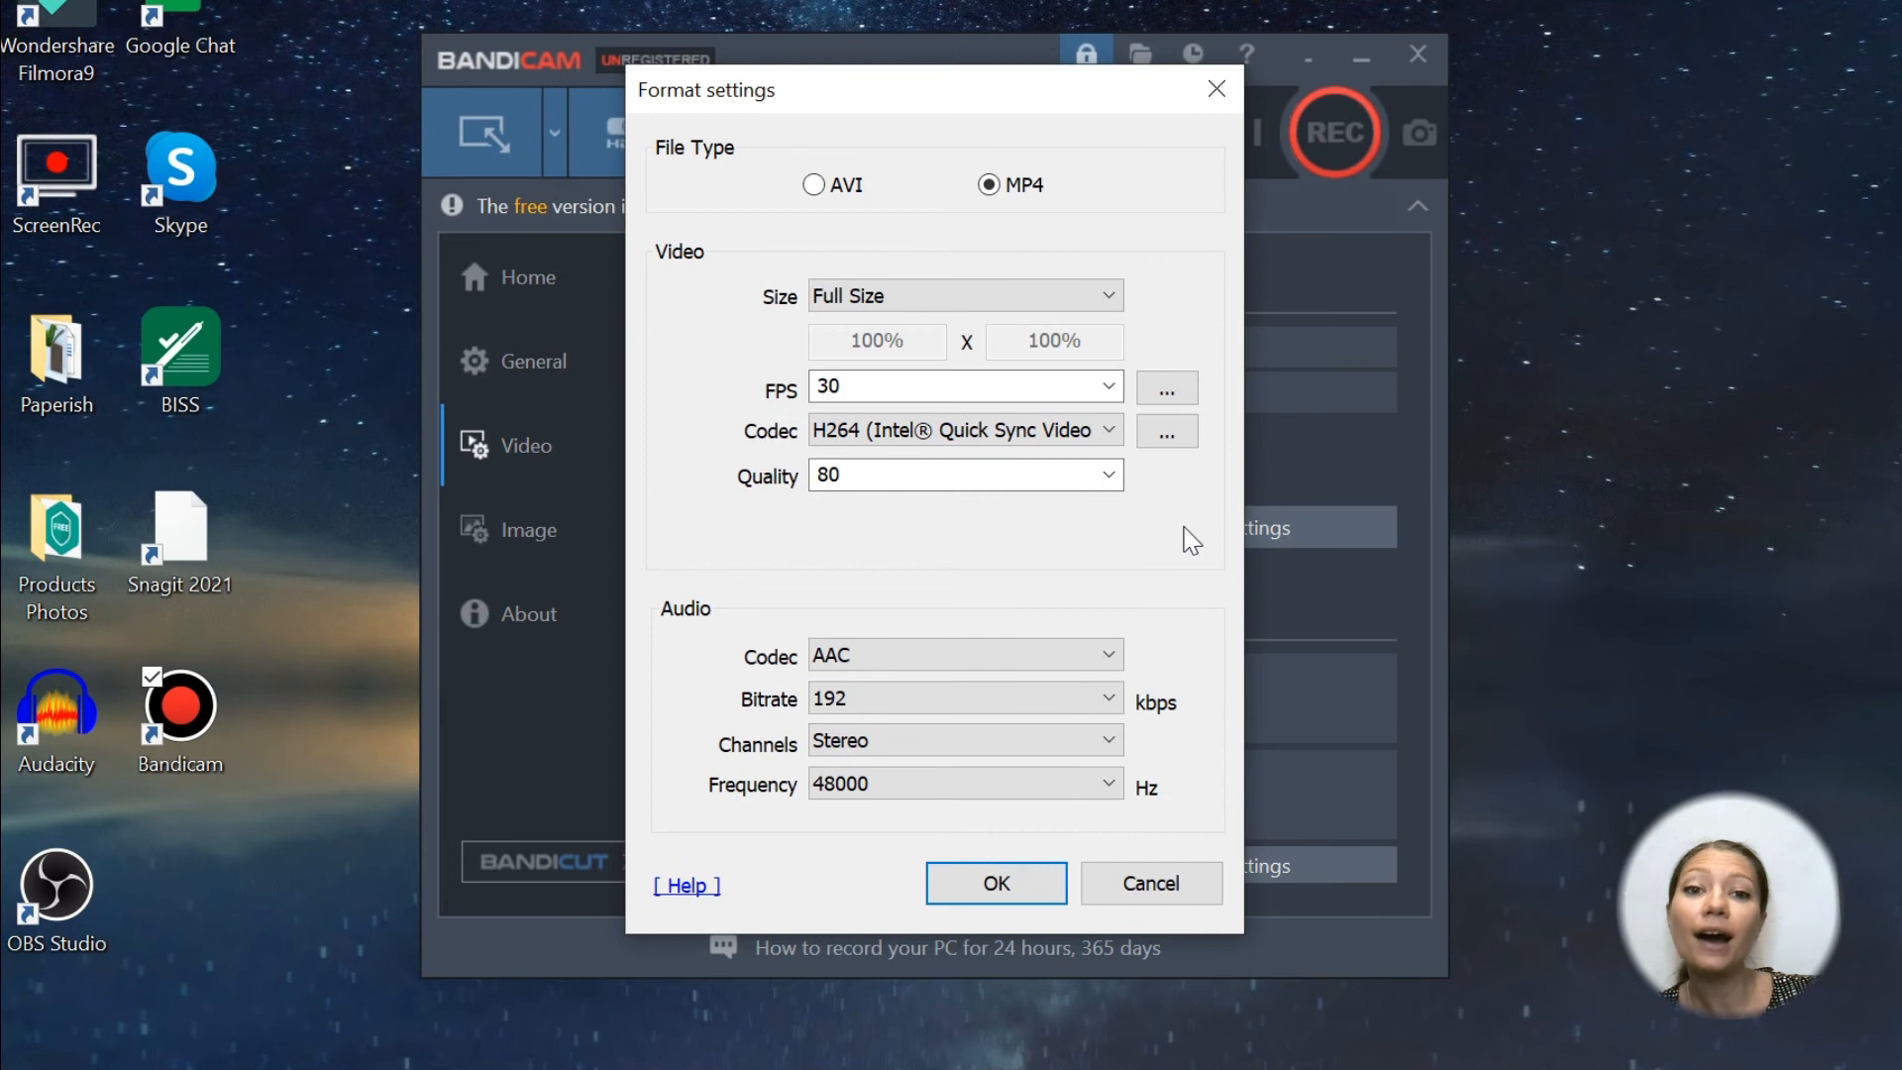
click(1105, 387)
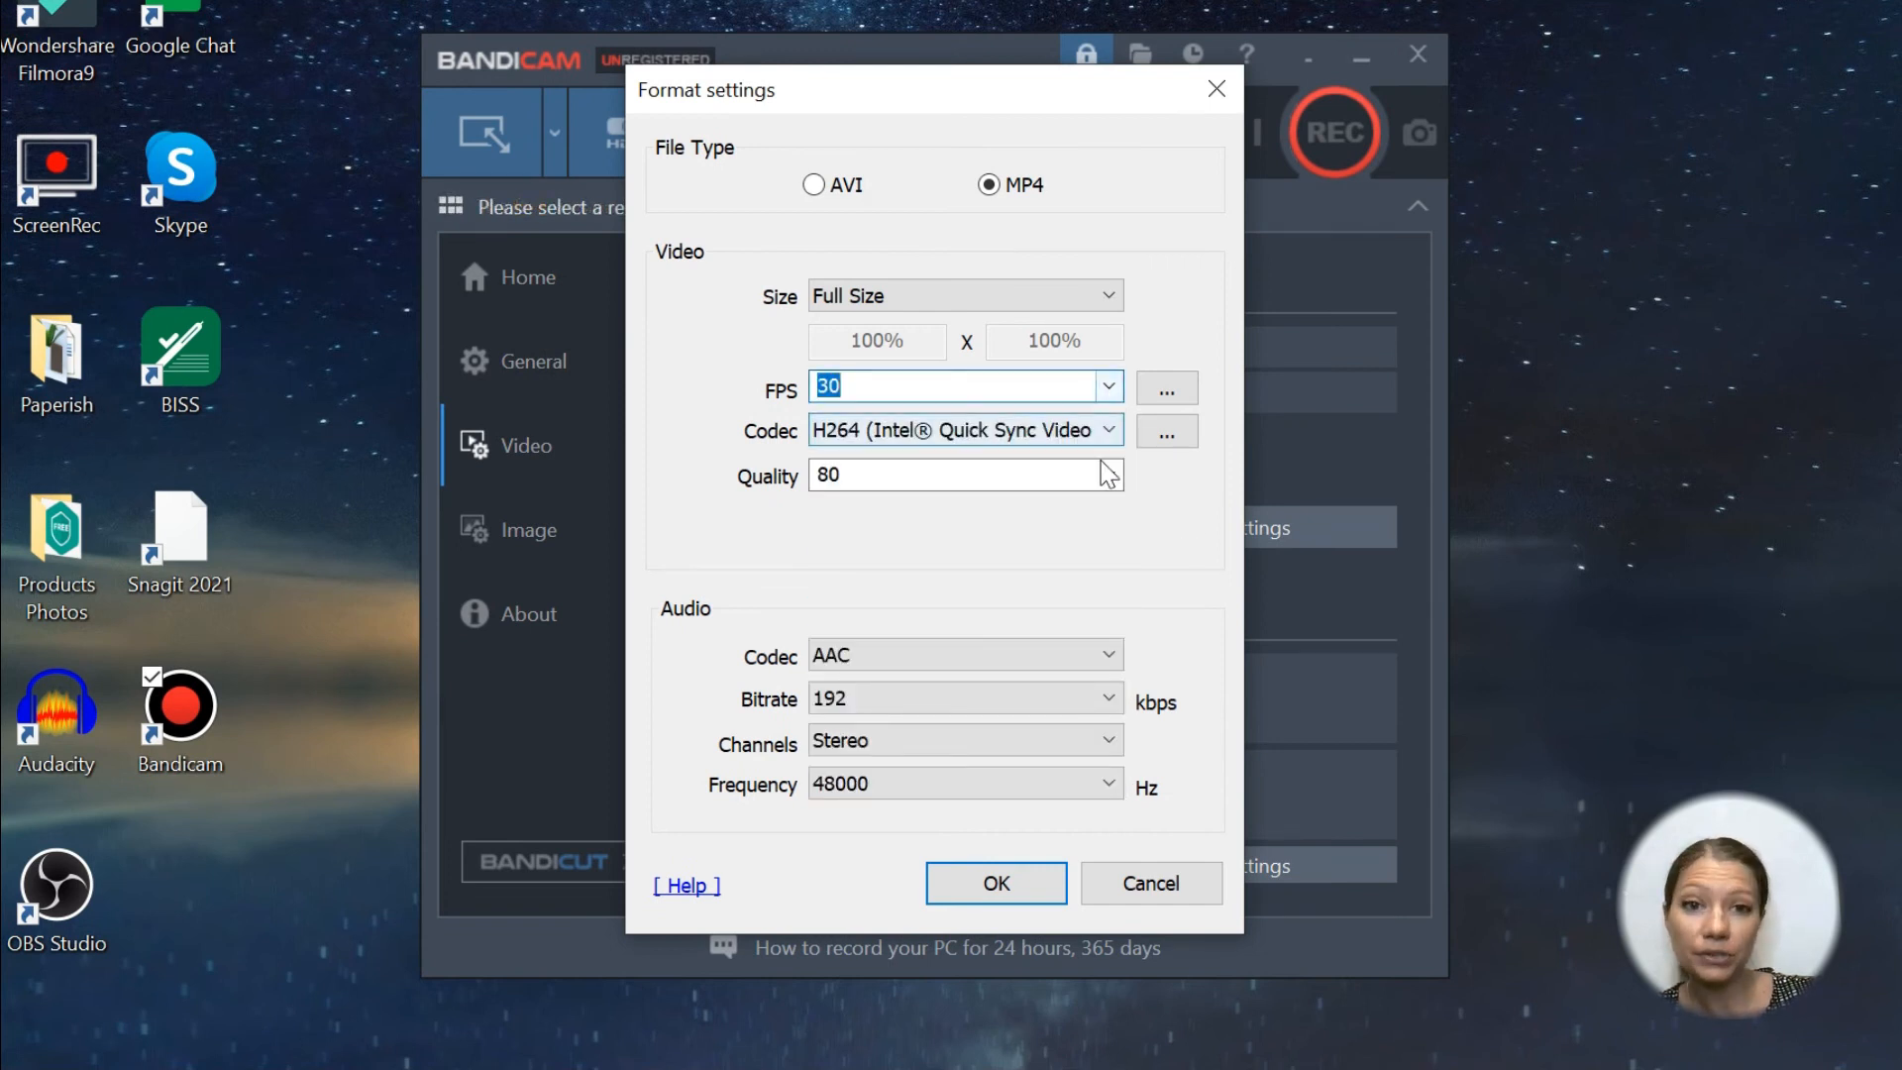
click(965, 474)
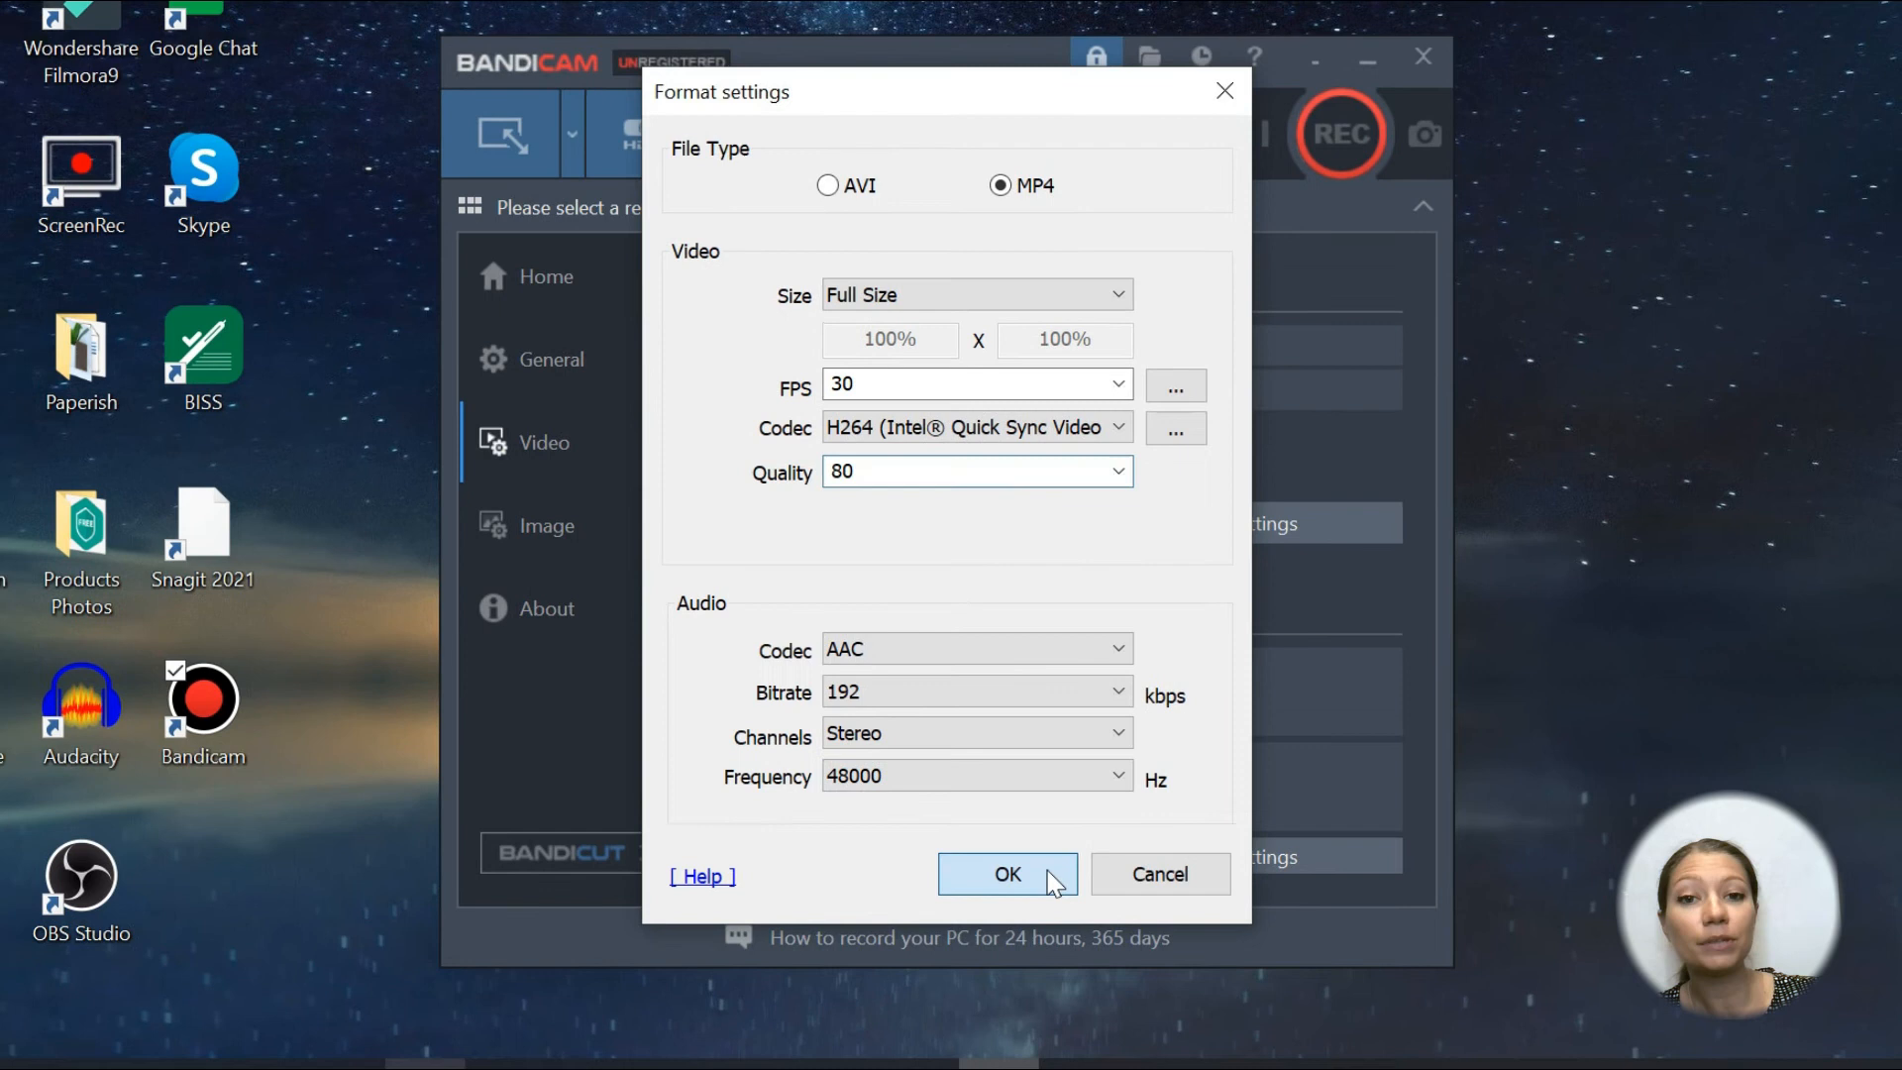
click(1006, 873)
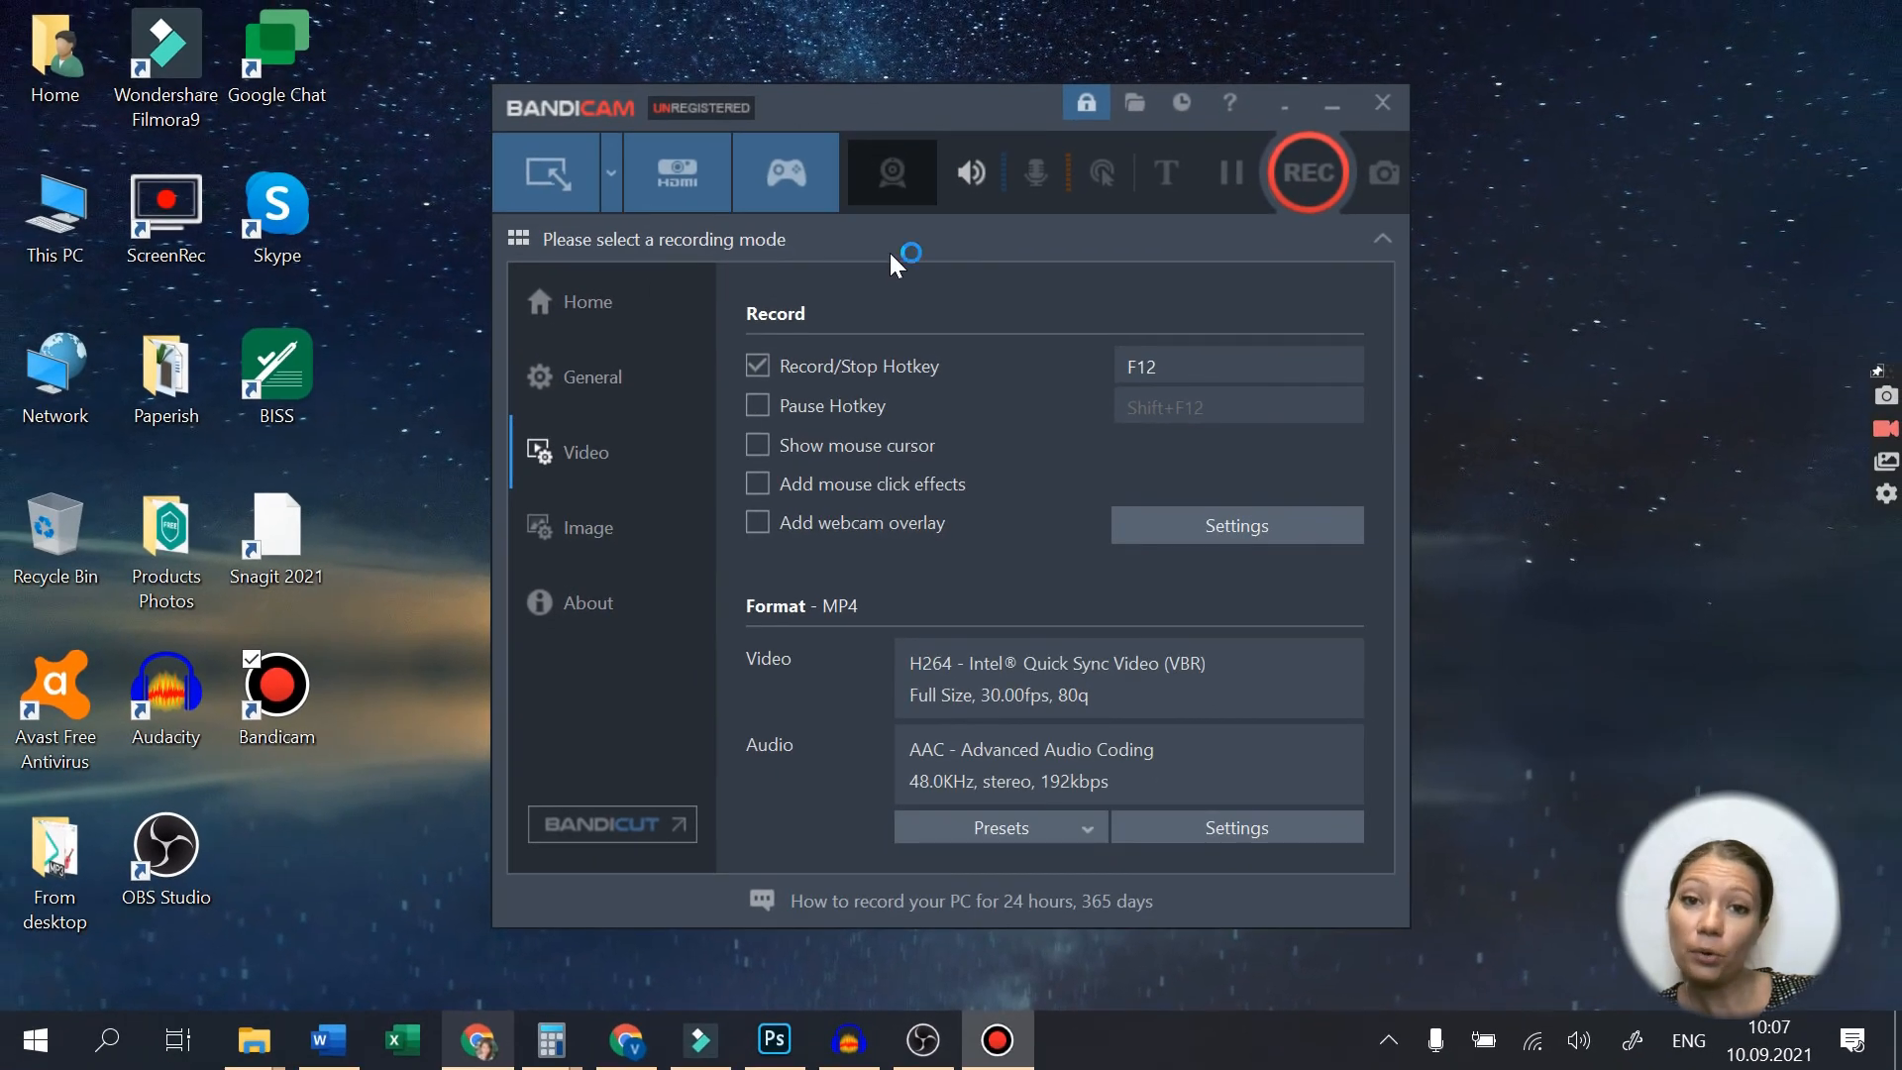
click(610, 172)
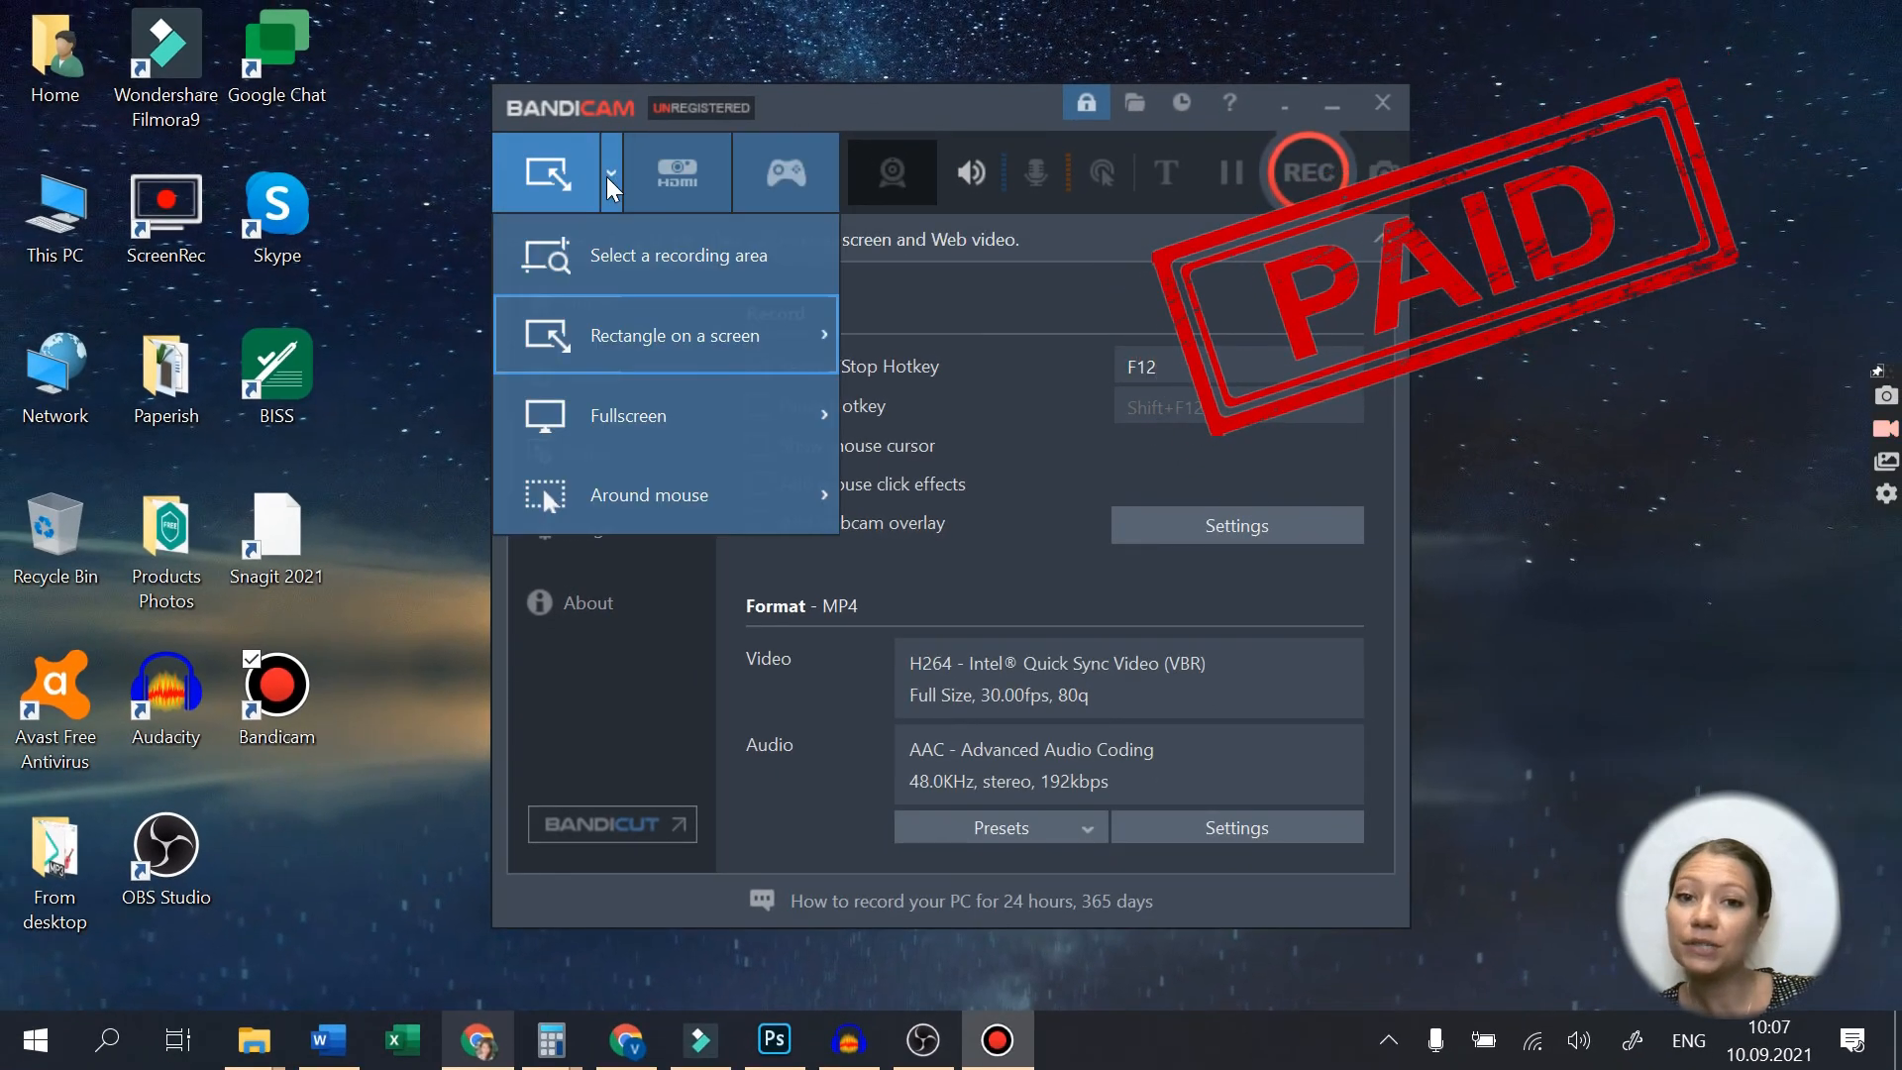